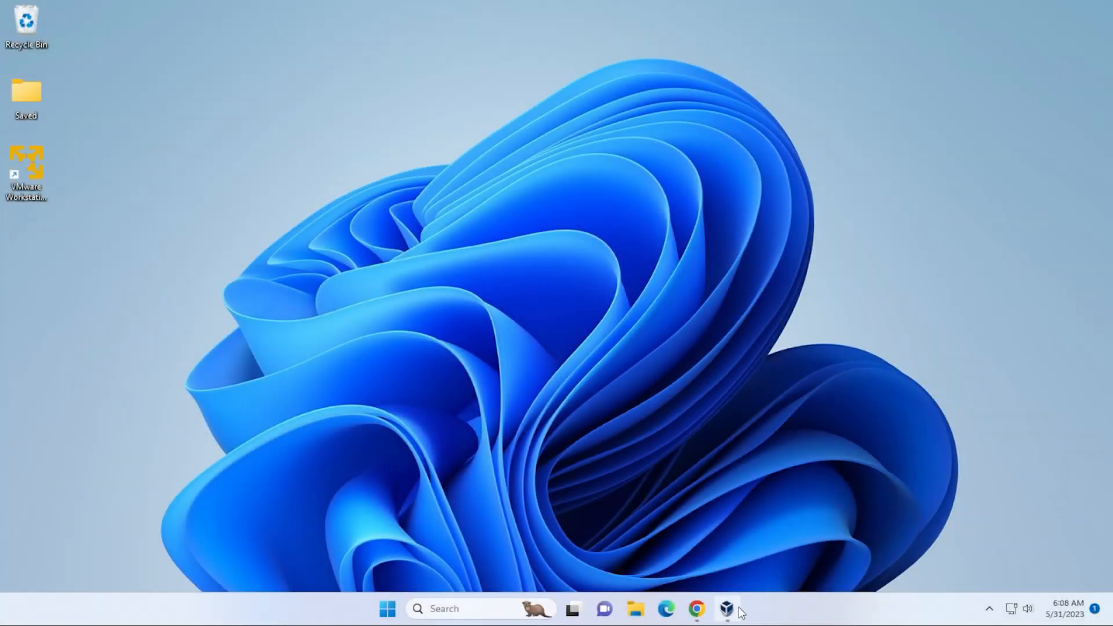
Briefly open and close VirtualBox Manager, then go to the kali.org download page
left_click(725, 608)
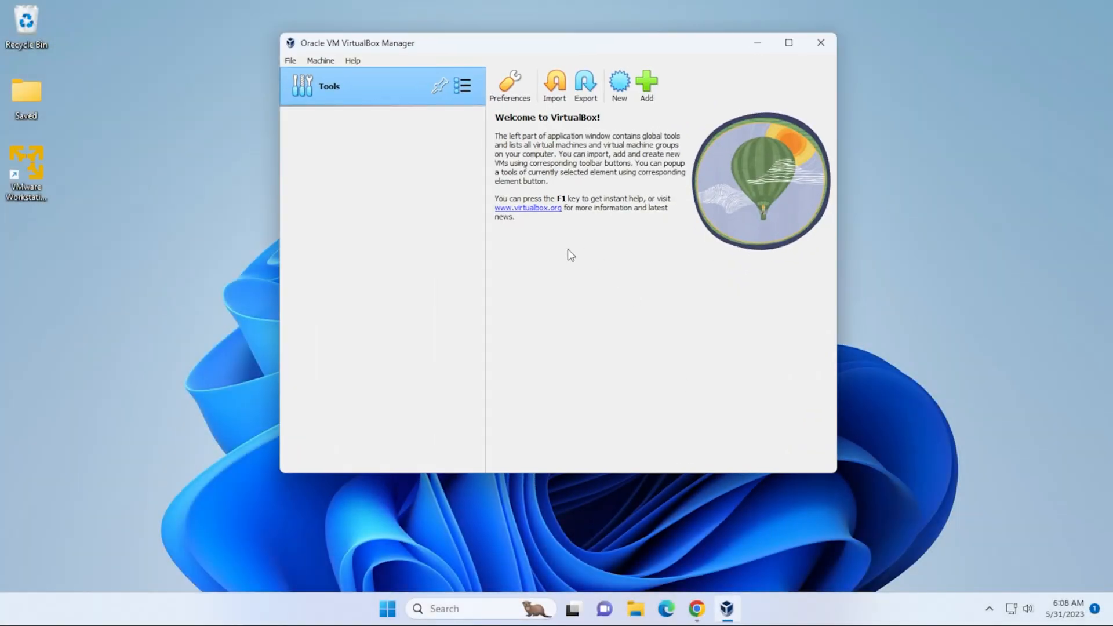
mouse_move(673, 341)
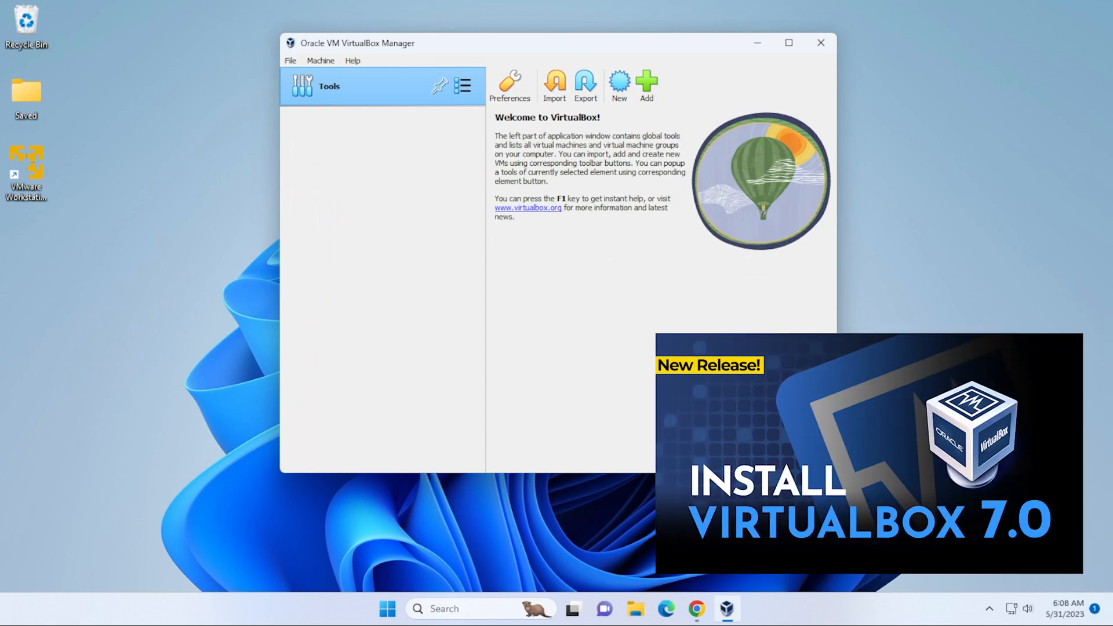
left_click(820, 42)
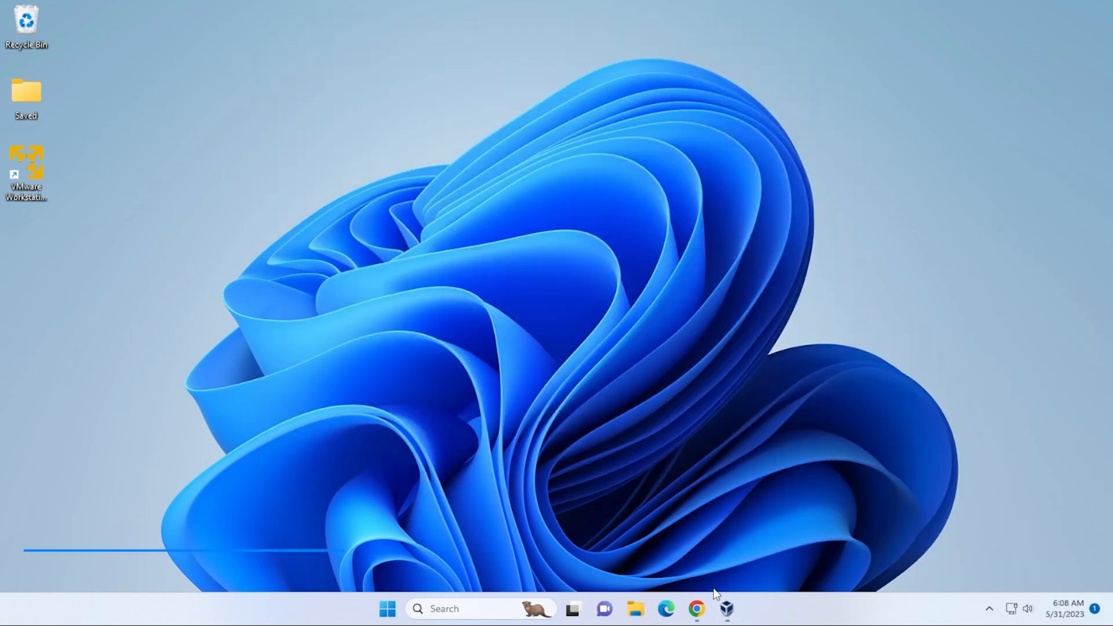
left_click(695, 609)
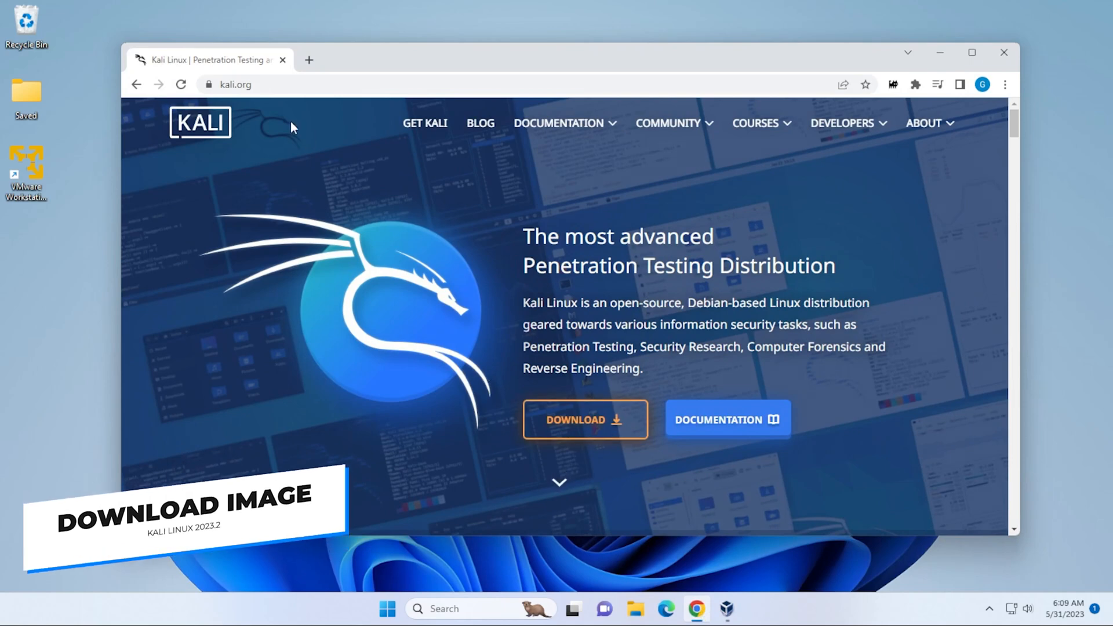
mouse_move(456, 238)
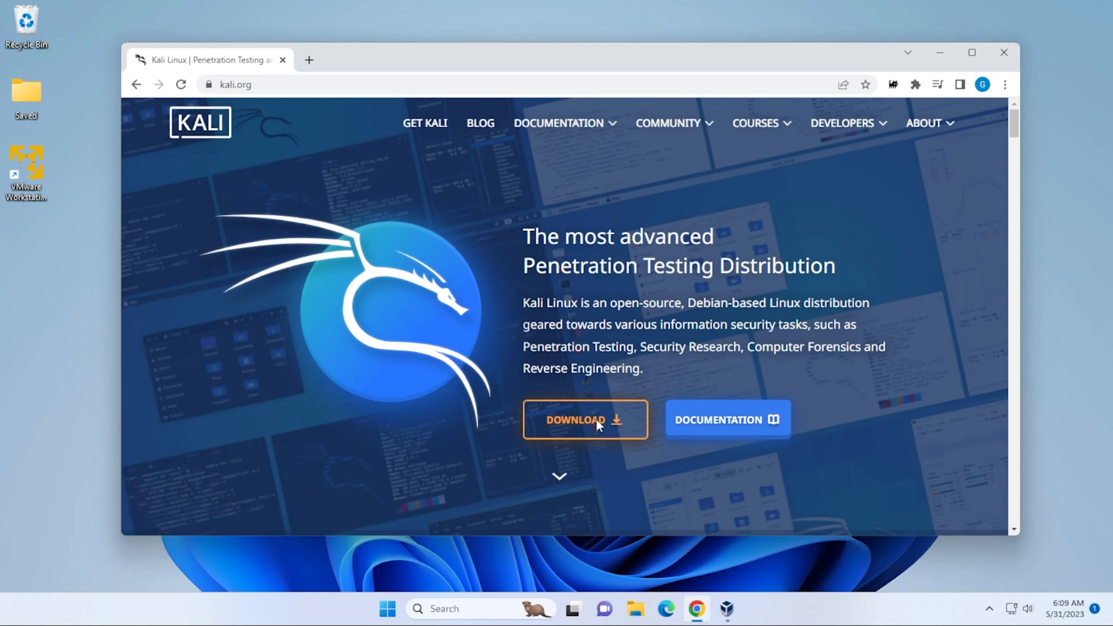
left_click(585, 420)
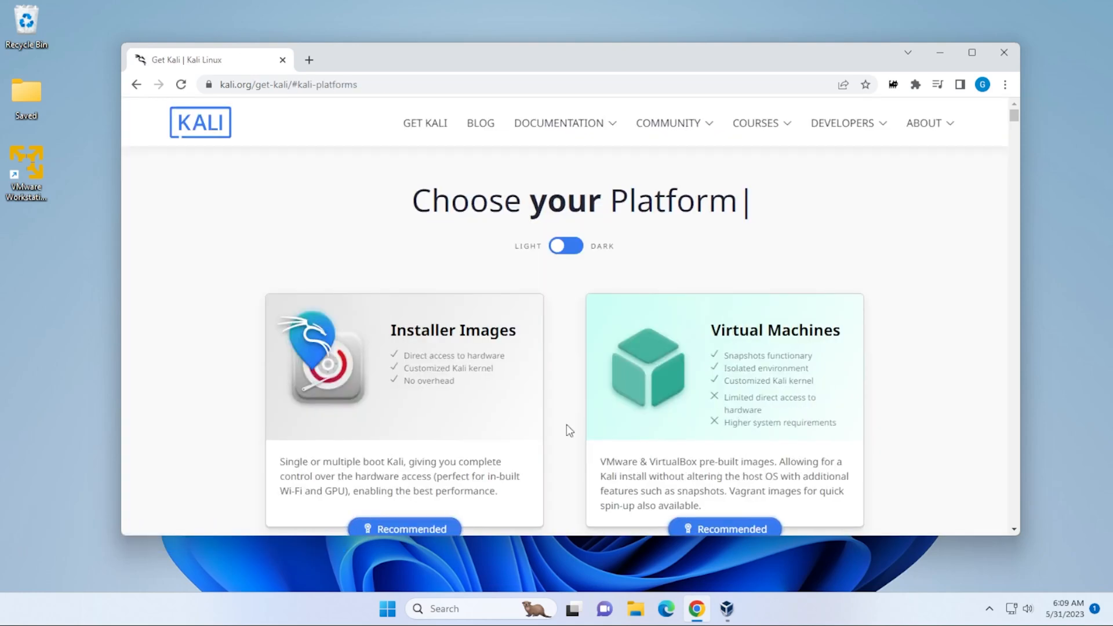
mouse_move(696, 385)
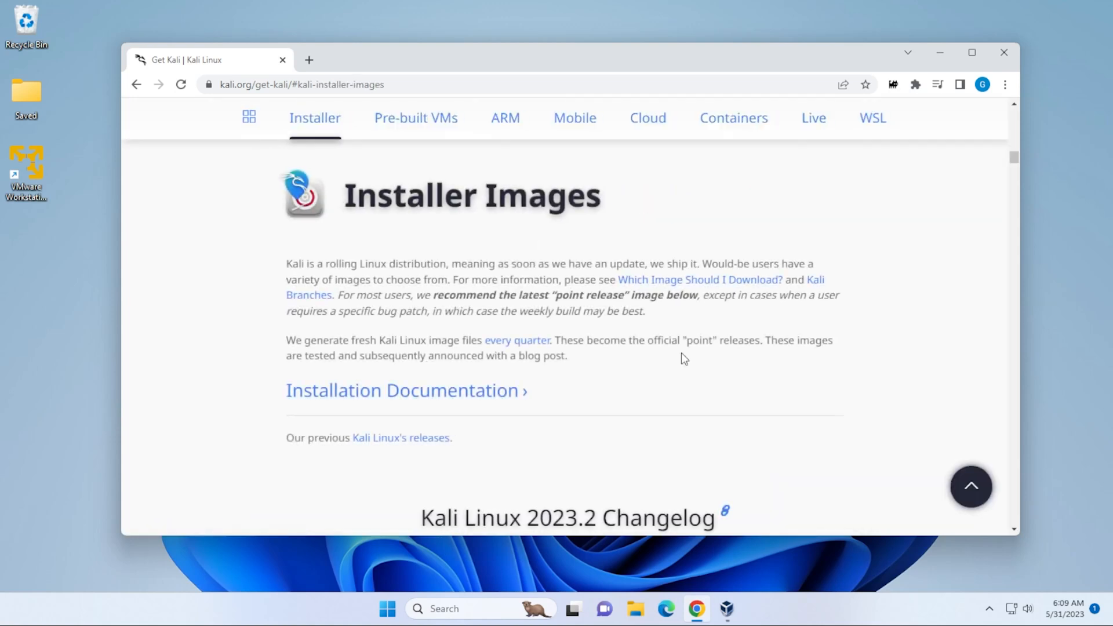
Start downloading the 64-bit Kali Linux 2023.2 installer ISO, about 3.7 GB
scroll("down", 3)
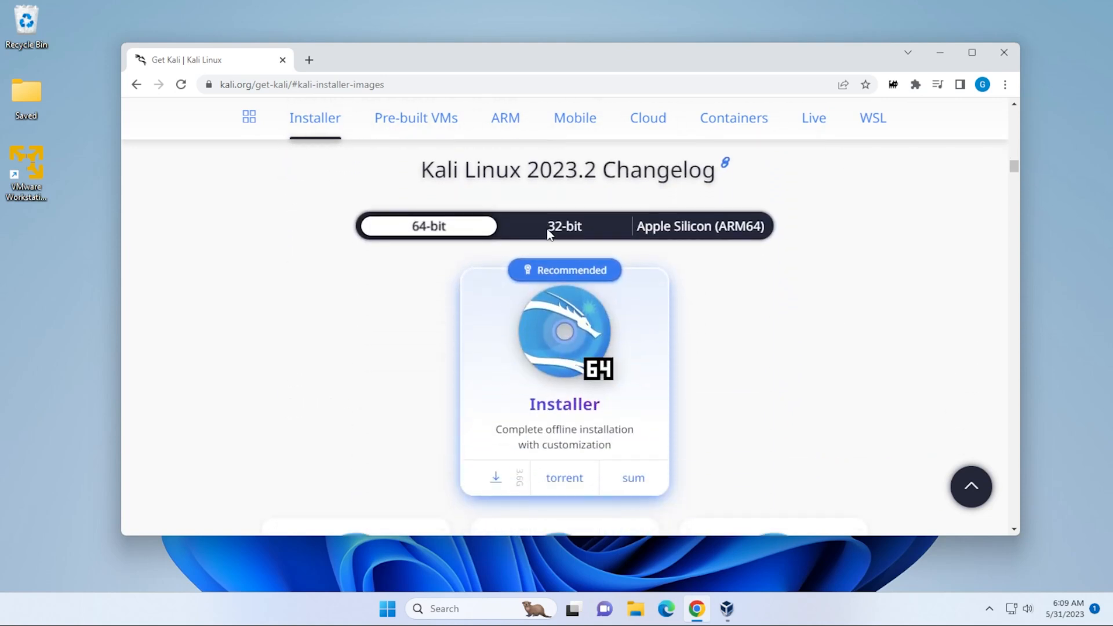
mouse_move(551, 189)
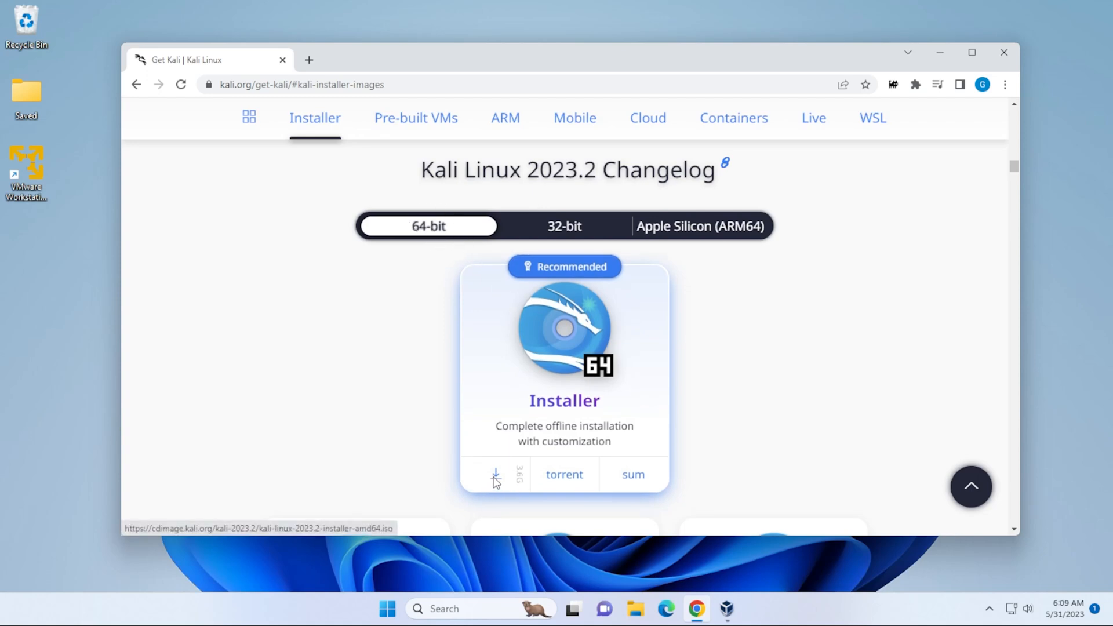
left_click(495, 474)
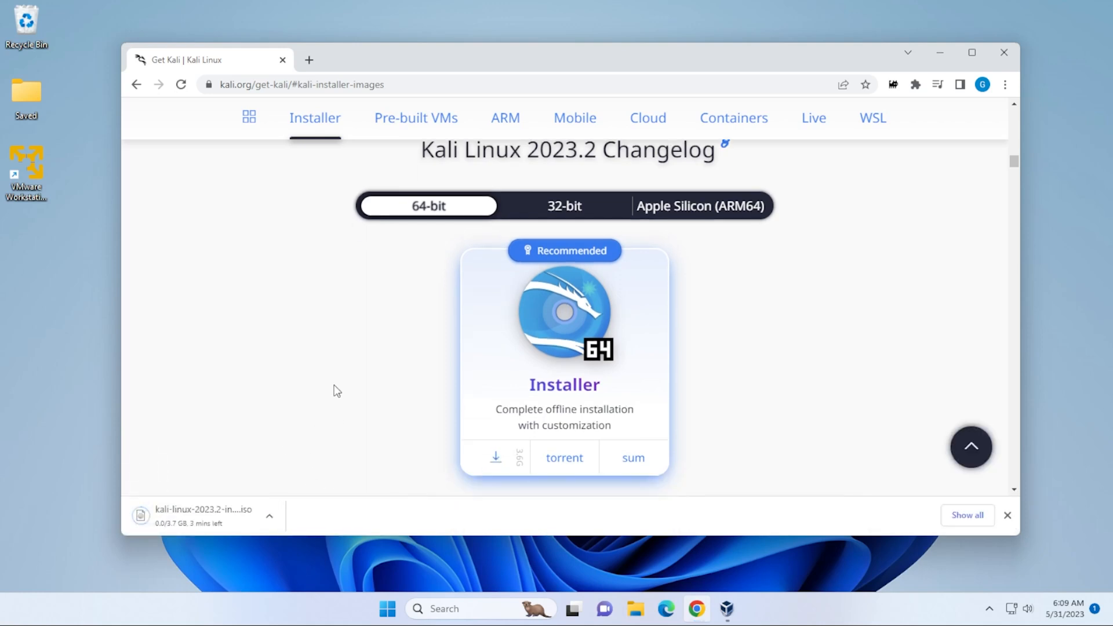
mouse_move(306, 446)
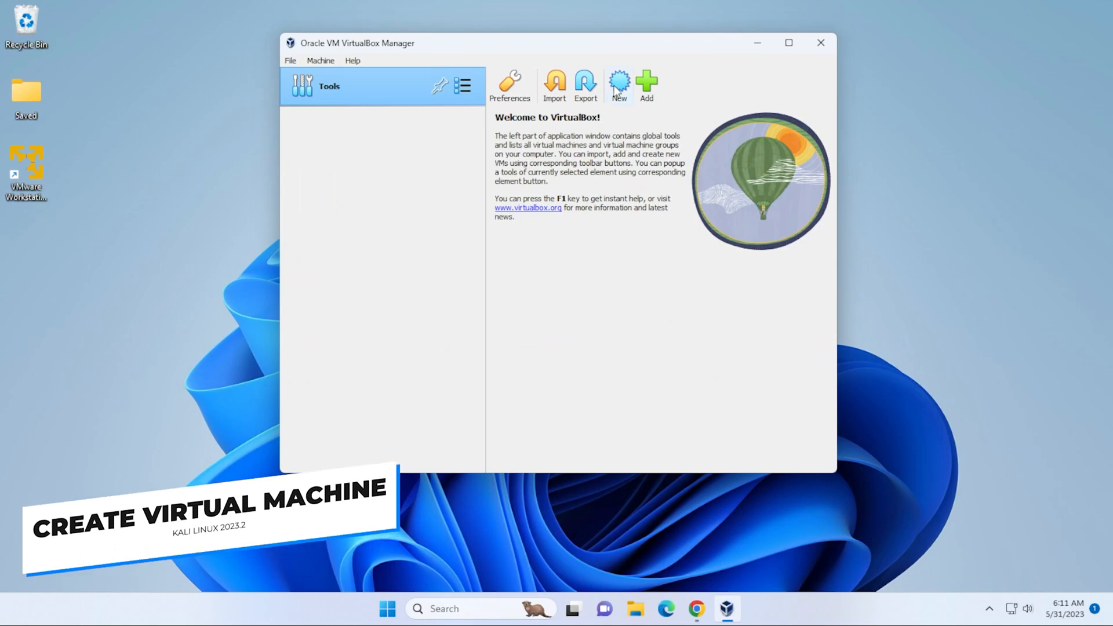
Create an expert-mode VM named KaliLinux2023.2 with the downloaded Kali 2023.2 ISO attached
left_click(619, 84)
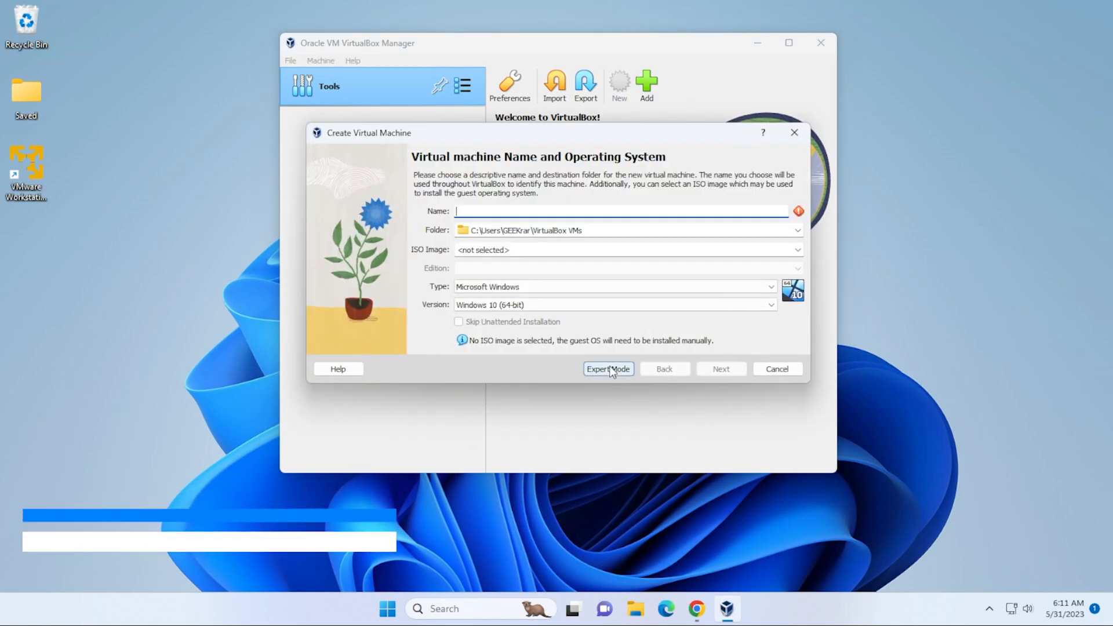
left_click(608, 368)
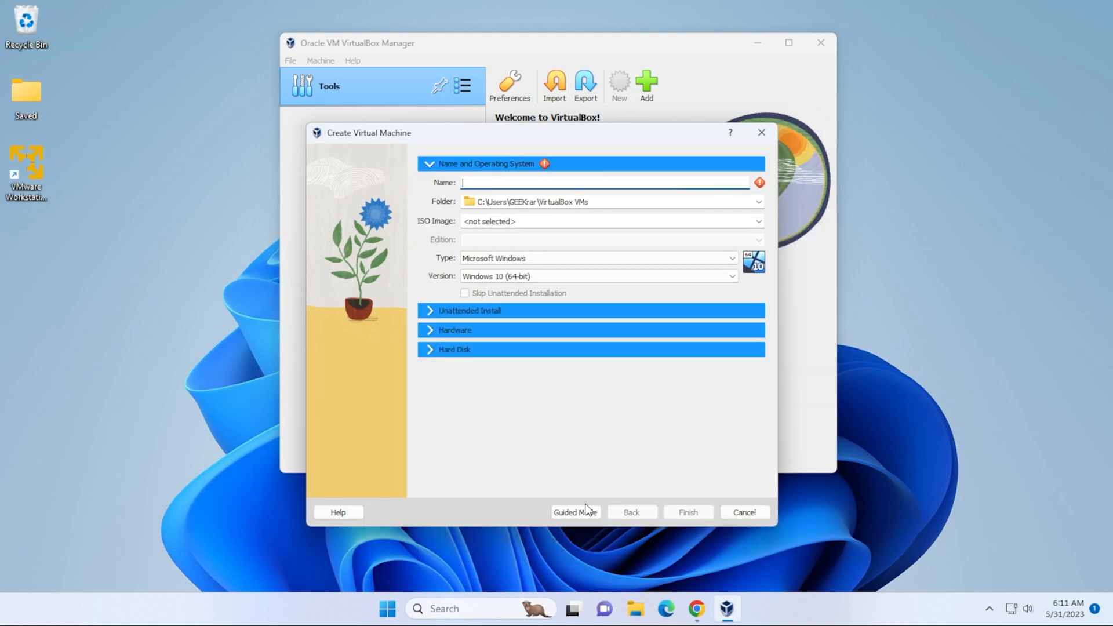
type("KaliLinux2023.2")
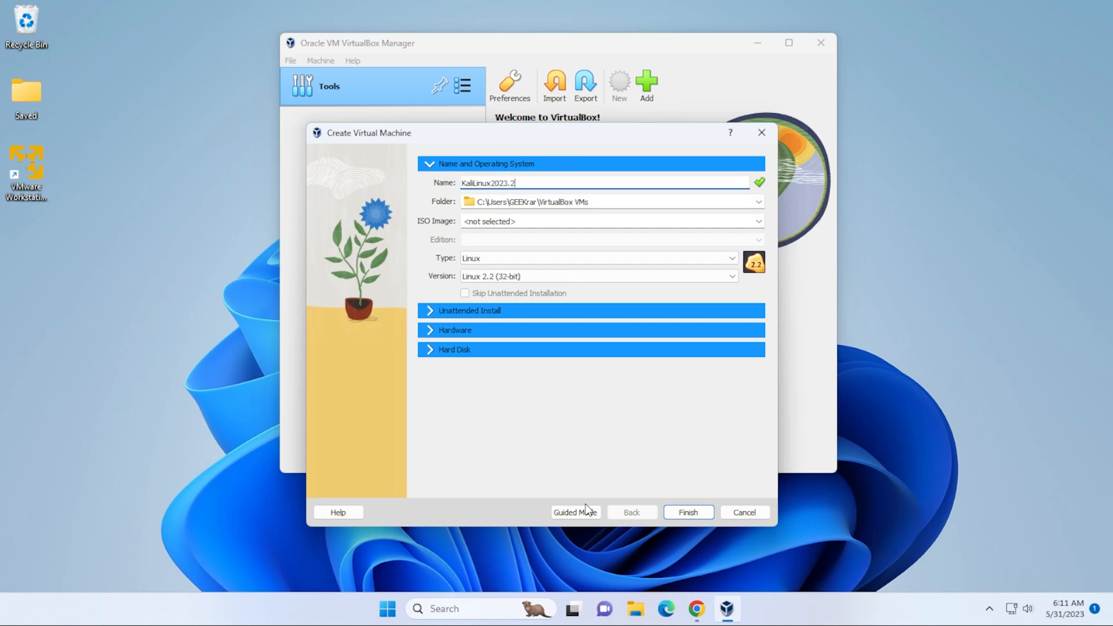
mouse_move(570, 211)
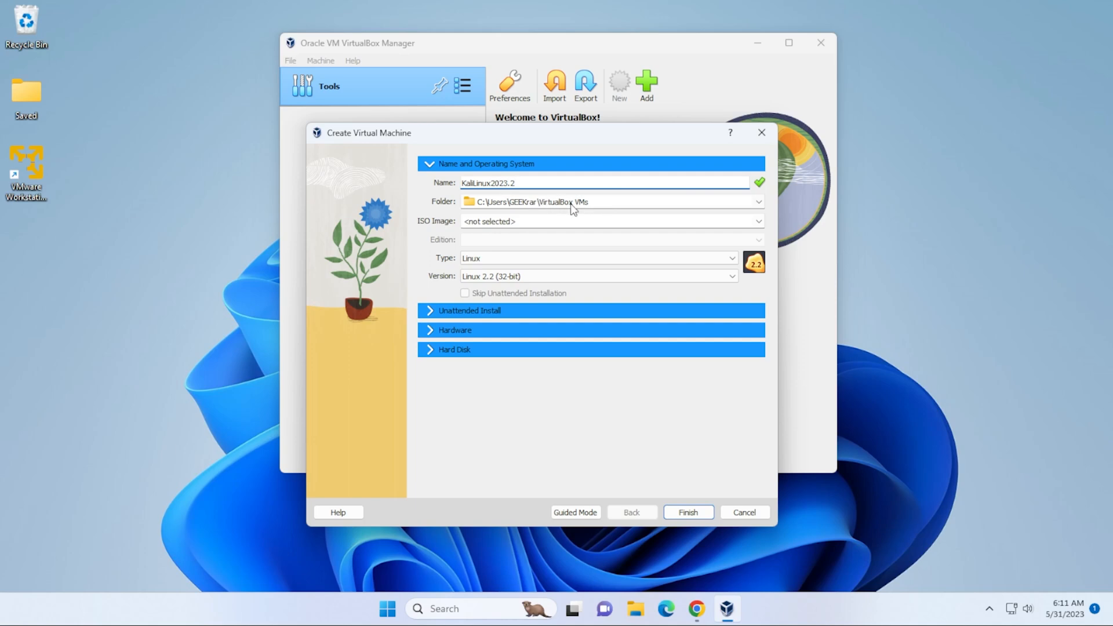
mouse_move(568, 202)
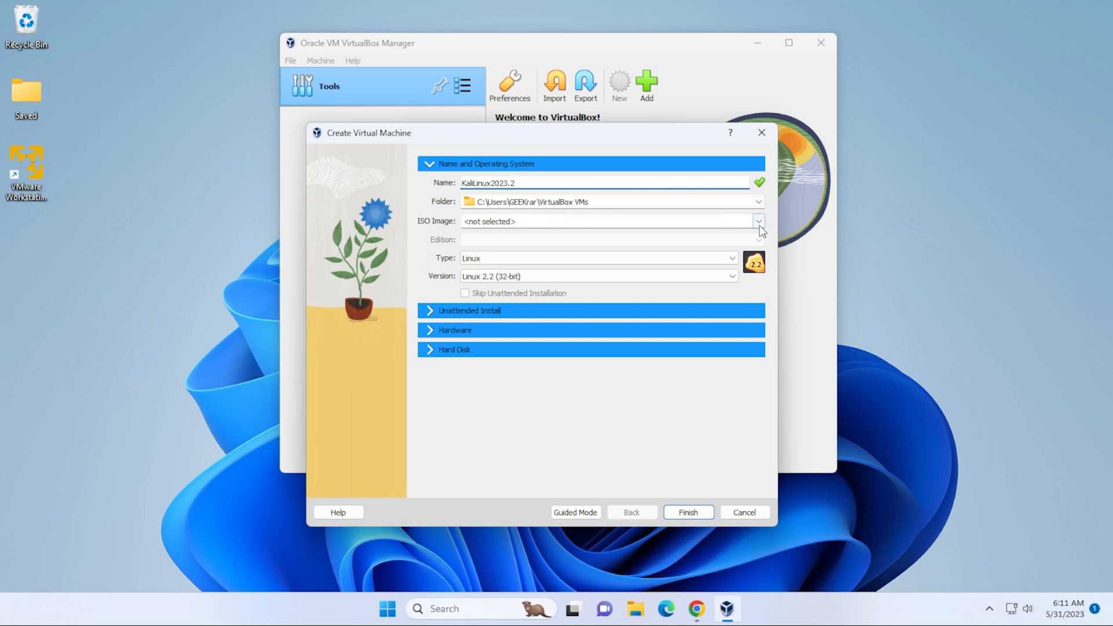
left_click(758, 220)
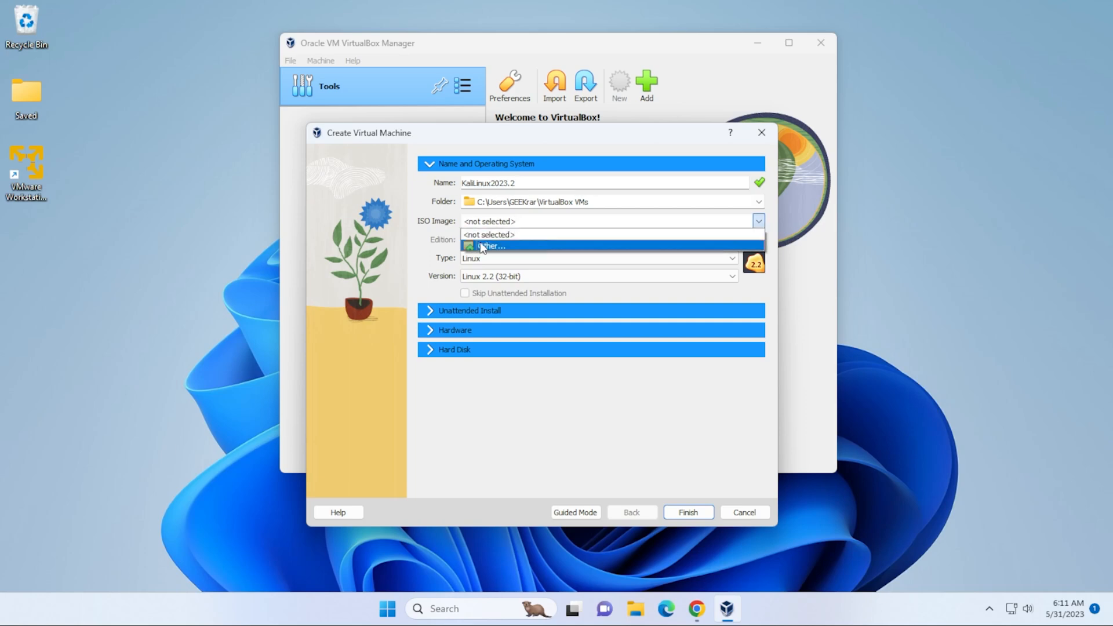
left_click(489, 246)
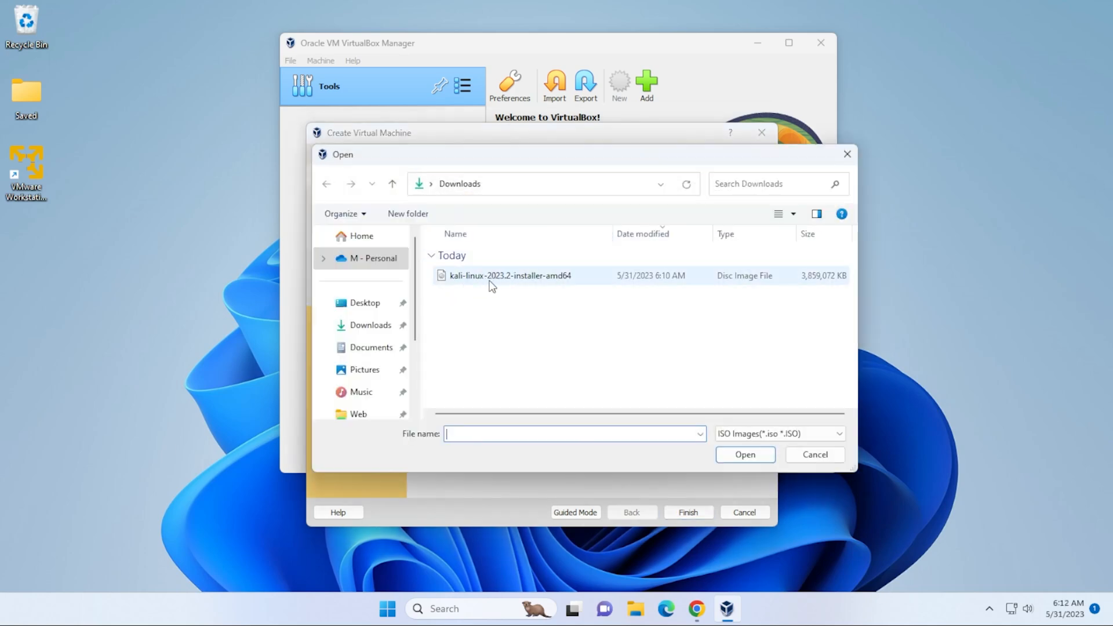
left_click(508, 275)
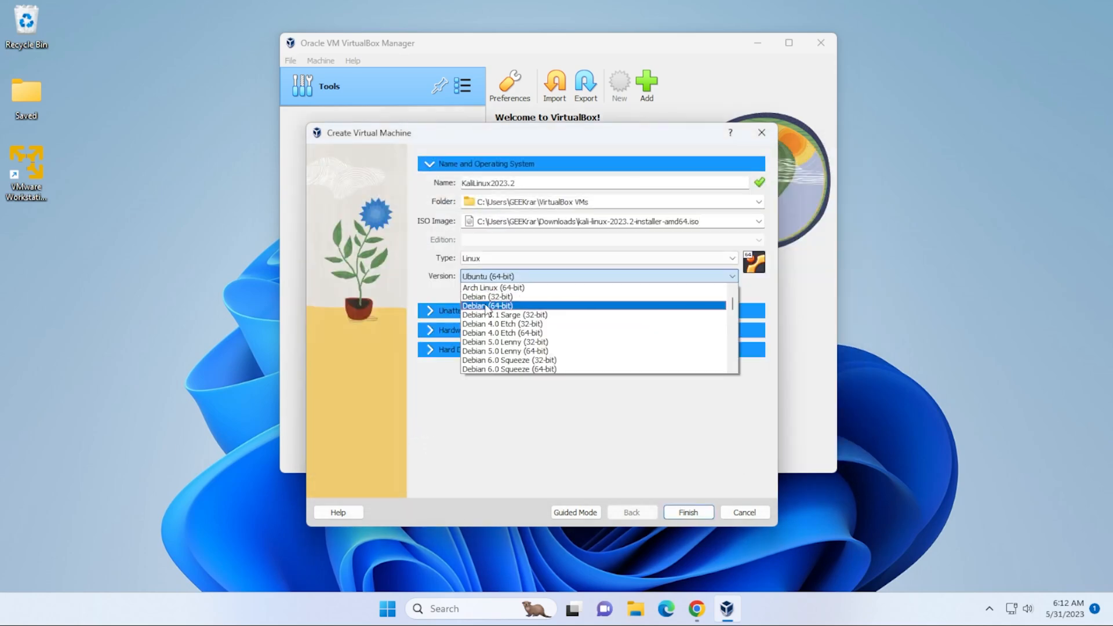
Set the guest version to Debian (64-bit), base memory to 4096 MB, and processors to 2
left_click(486, 305)
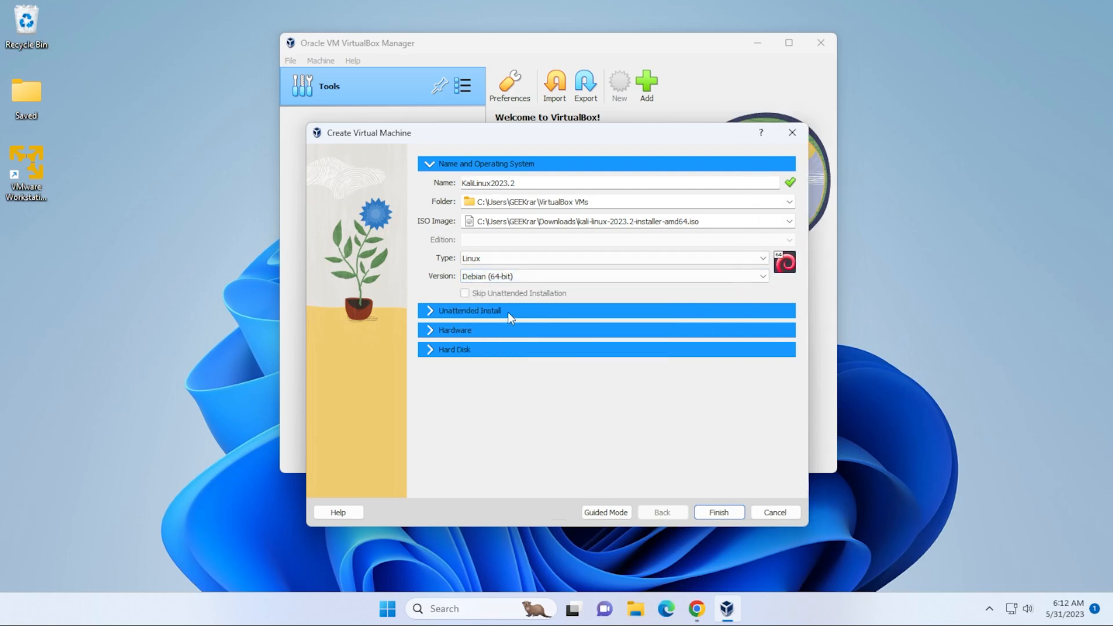
mouse_move(431, 334)
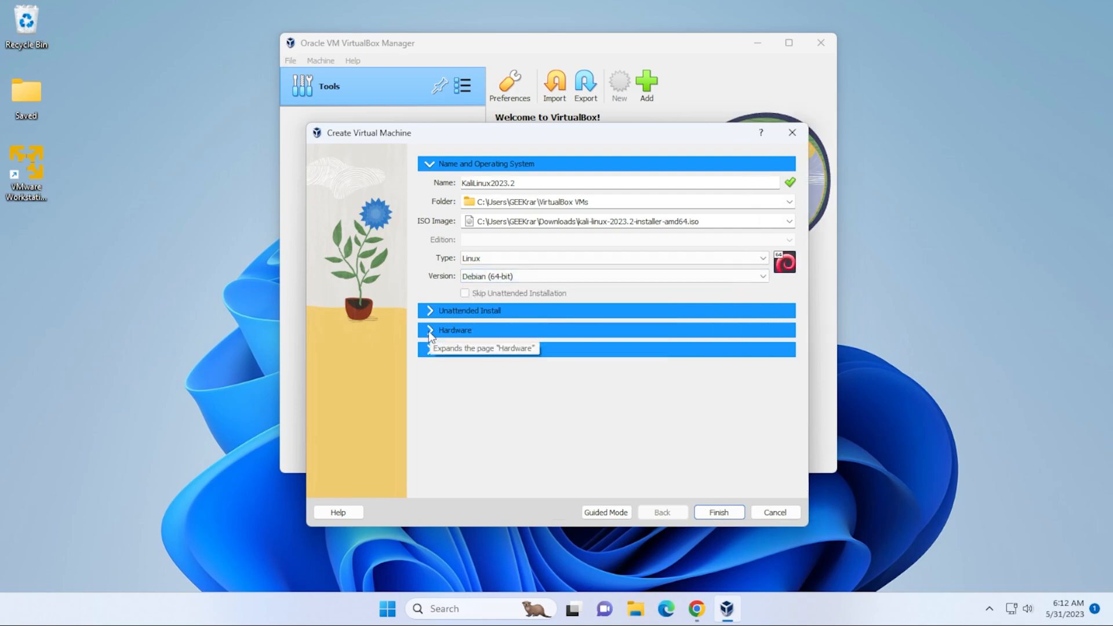
left_click(429, 329)
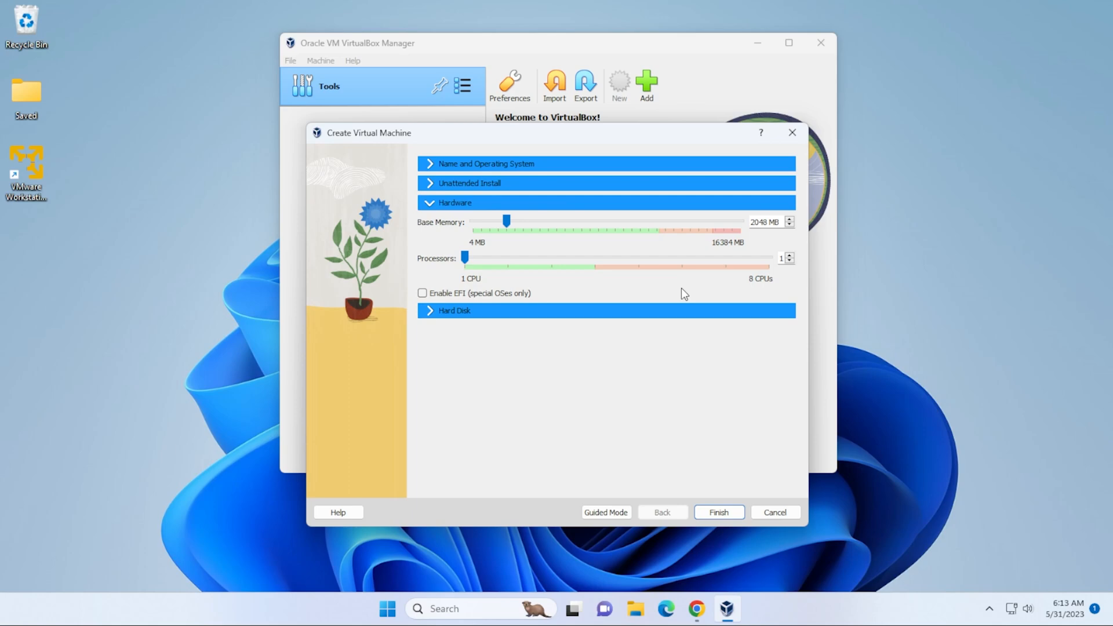
mouse_move(758, 234)
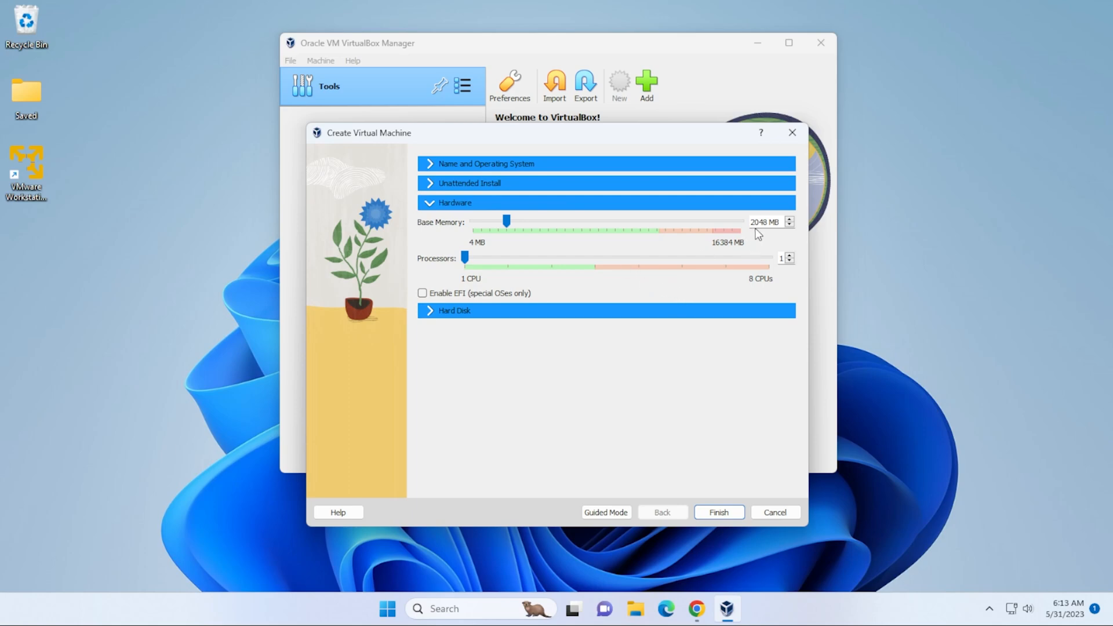
mouse_move(537, 285)
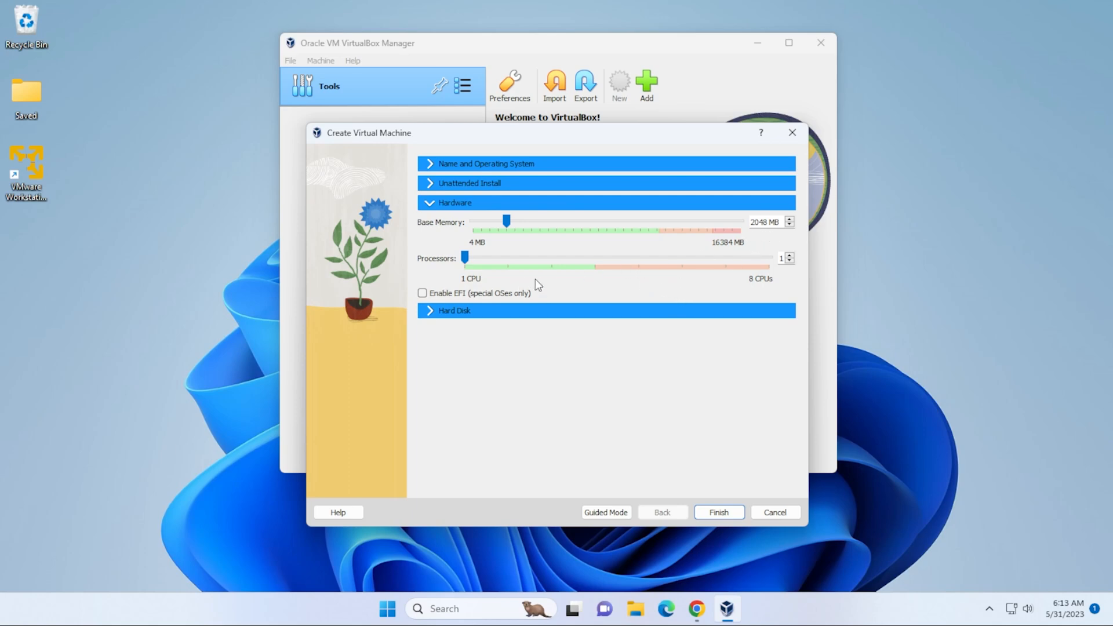
mouse_move(508, 222)
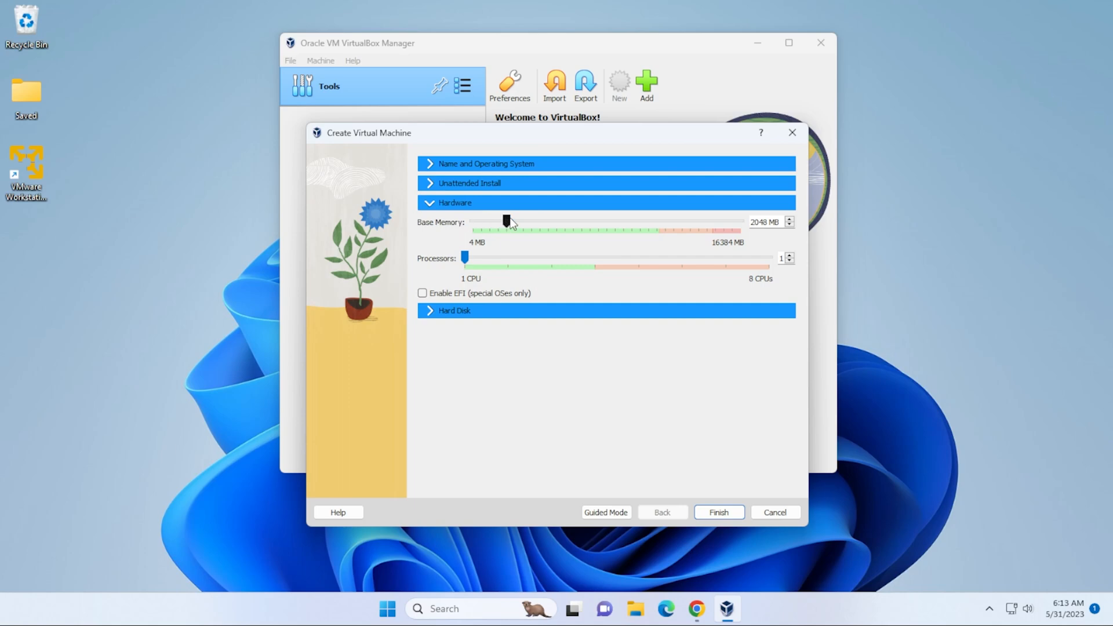
left_click_drag(505, 221, 543, 221)
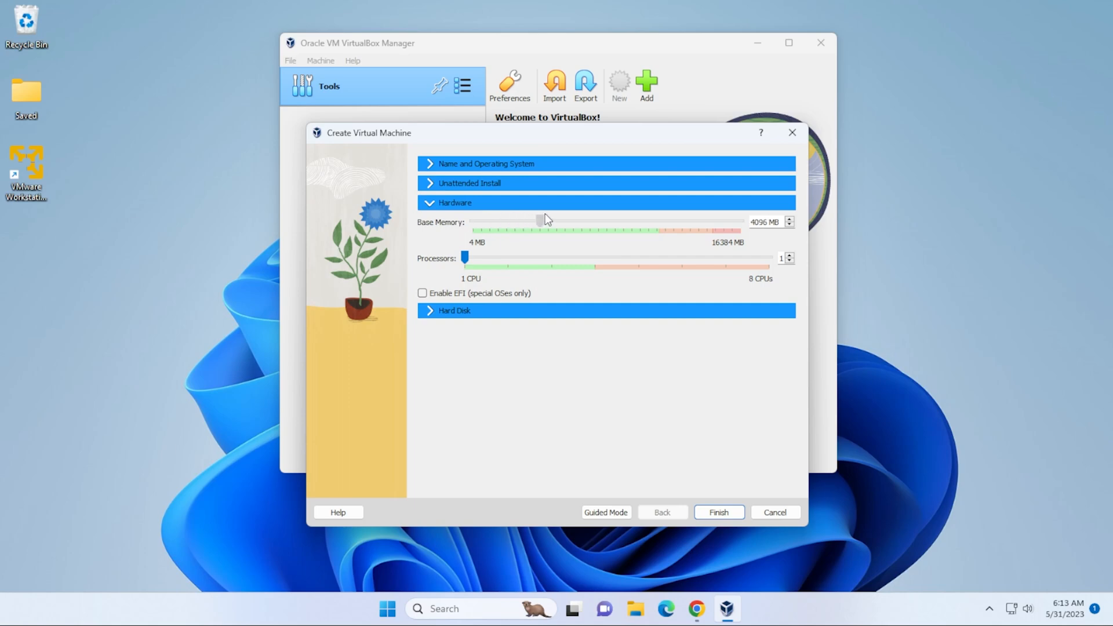
left_click_drag(465, 257, 552, 257)
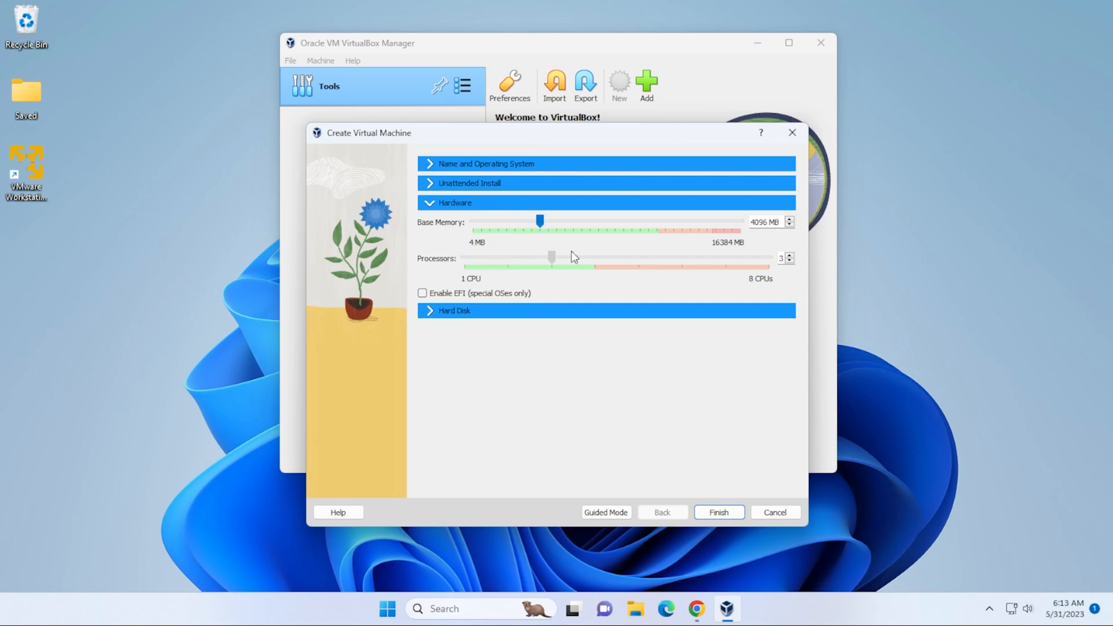
left_click_drag(552, 257, 508, 256)
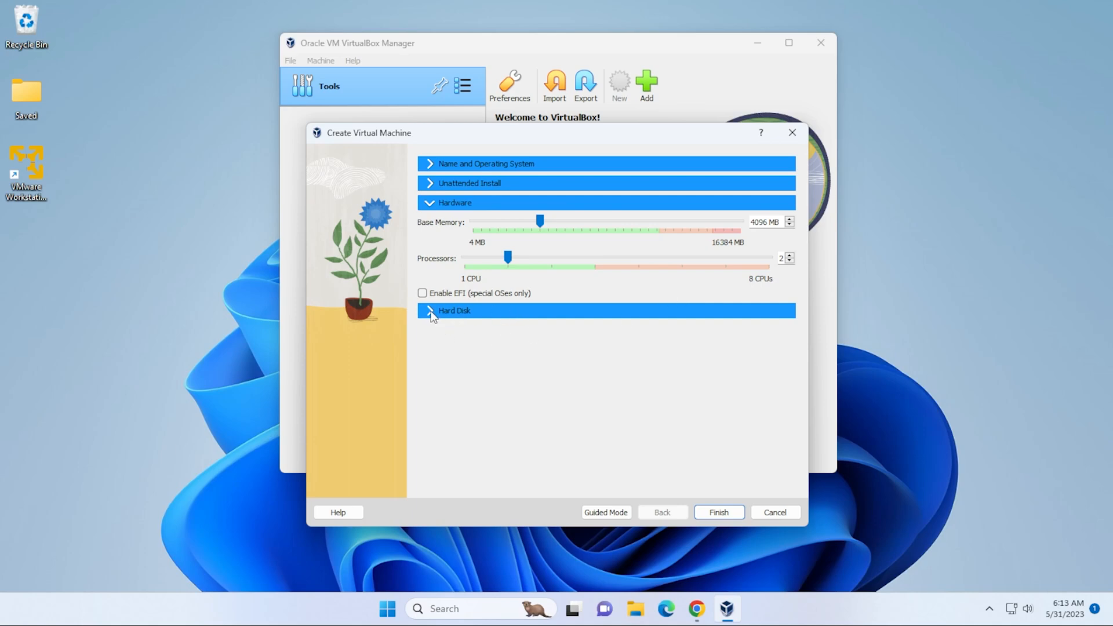
Show the Hard Disk options, keeping a new 20 GB VDI disk to be created
left_click(454, 310)
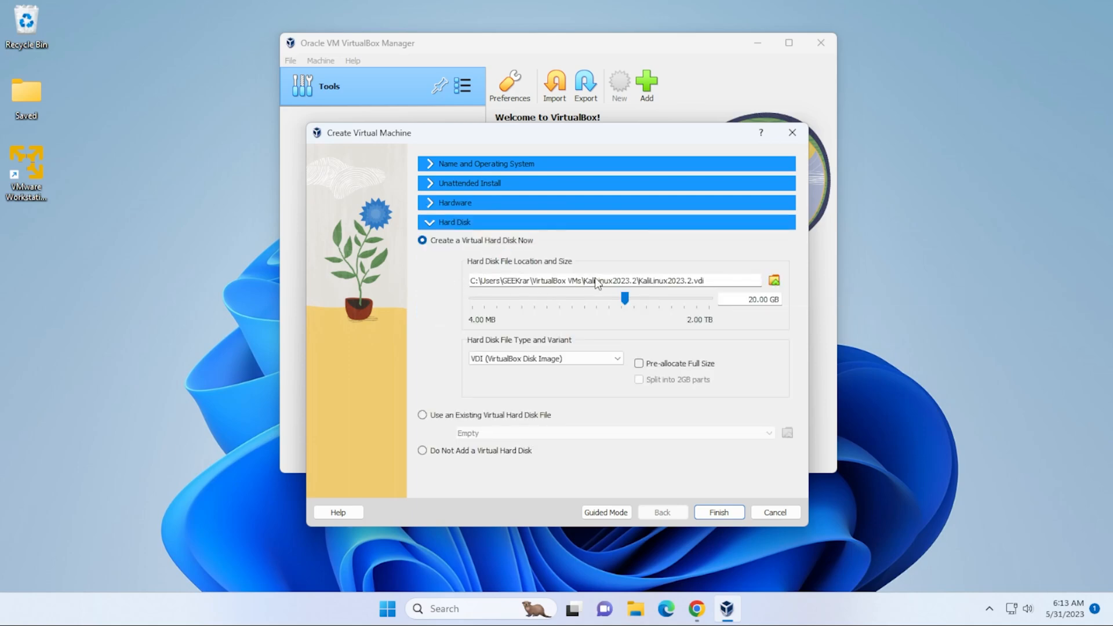
mouse_move(632, 290)
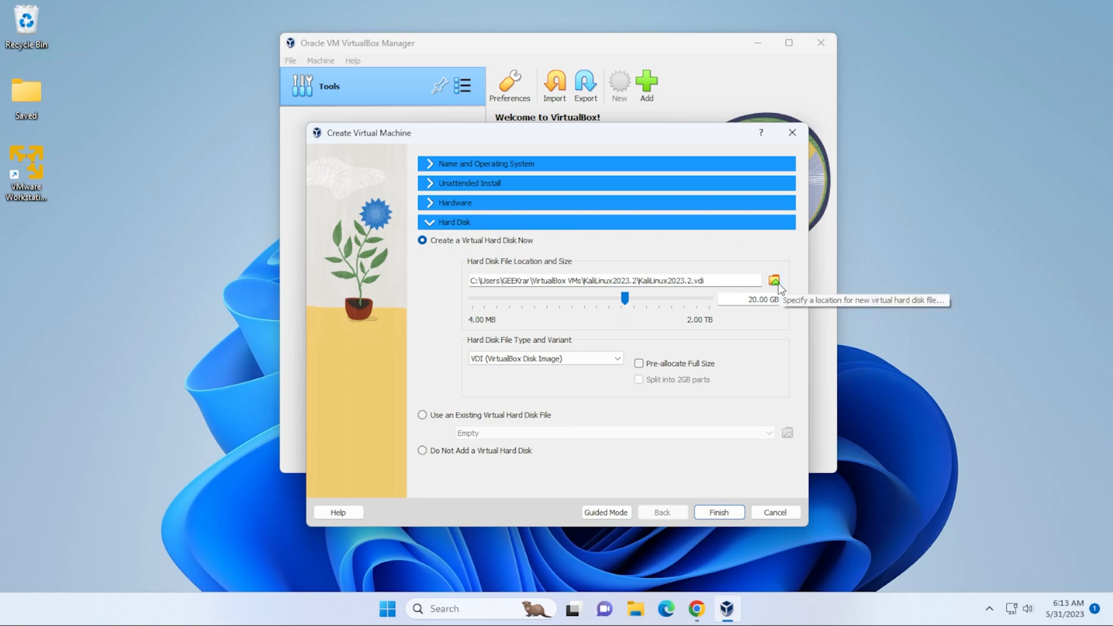
mouse_move(673, 313)
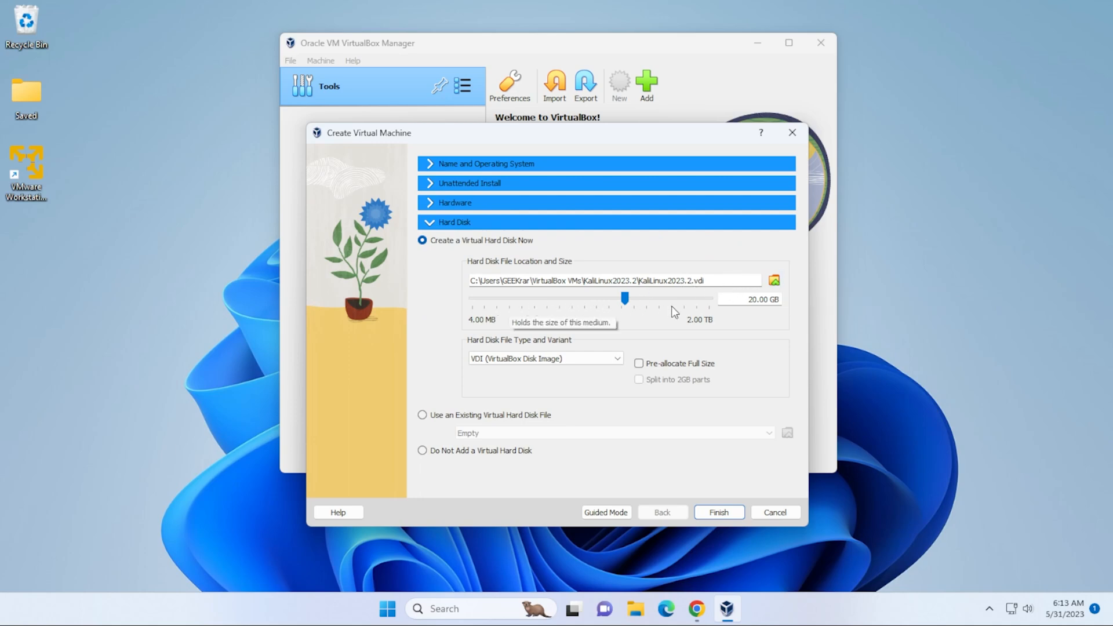
mouse_move(771, 323)
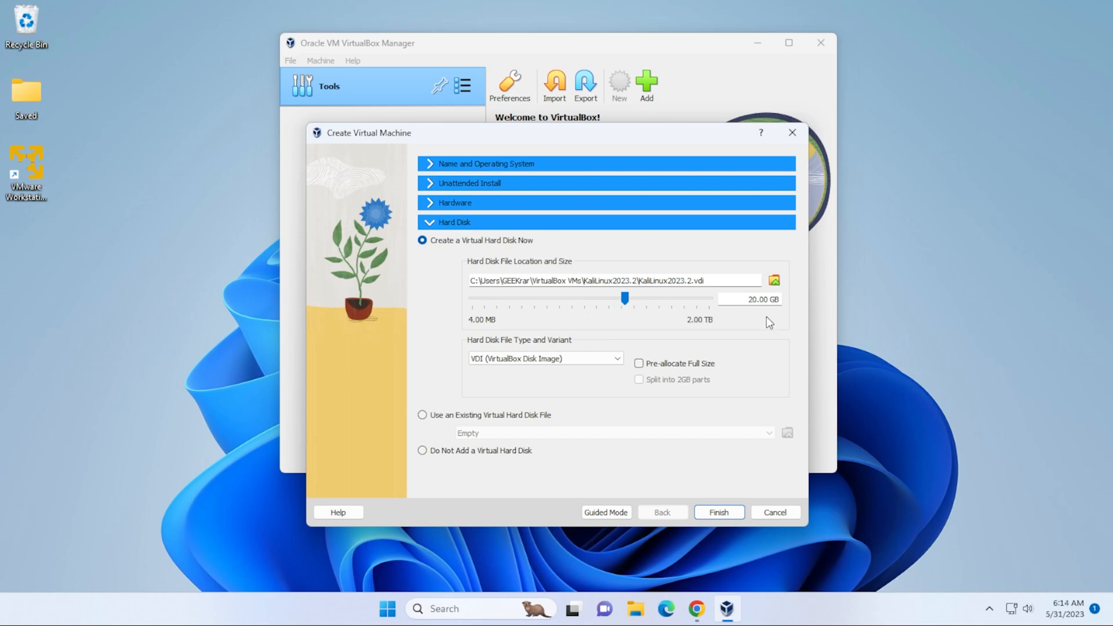
mouse_move(632, 388)
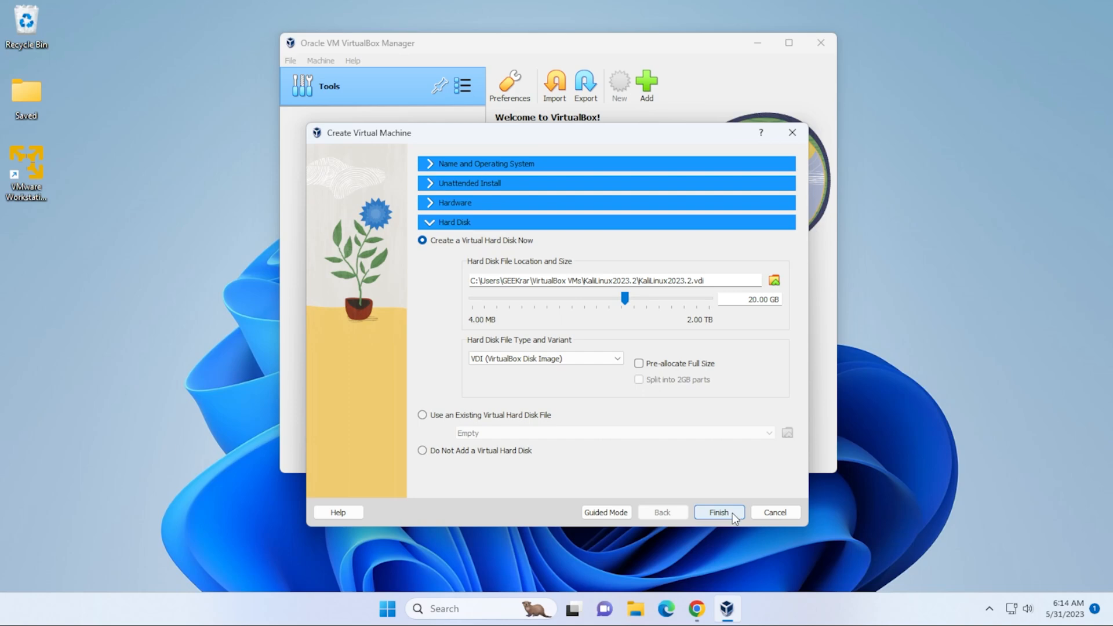
Finish the wizard, creating the KaliLinux2023.2 VM: Debian 64-bit, 4096 MB, 2 CPUs, 20 GB
left_click(717, 511)
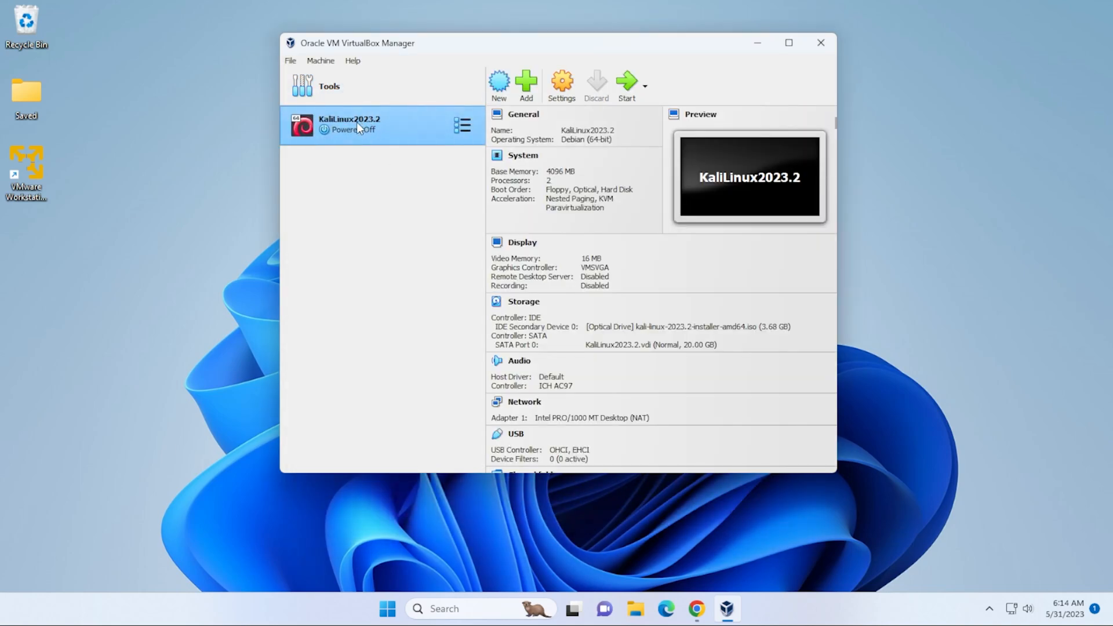
mouse_move(452, 298)
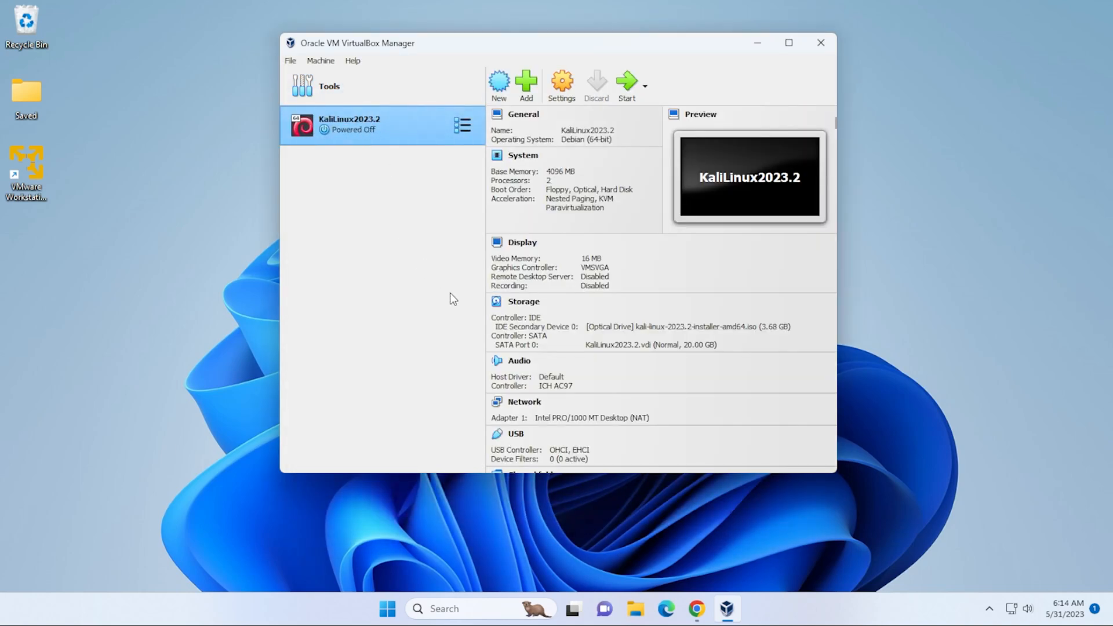
mouse_move(397, 263)
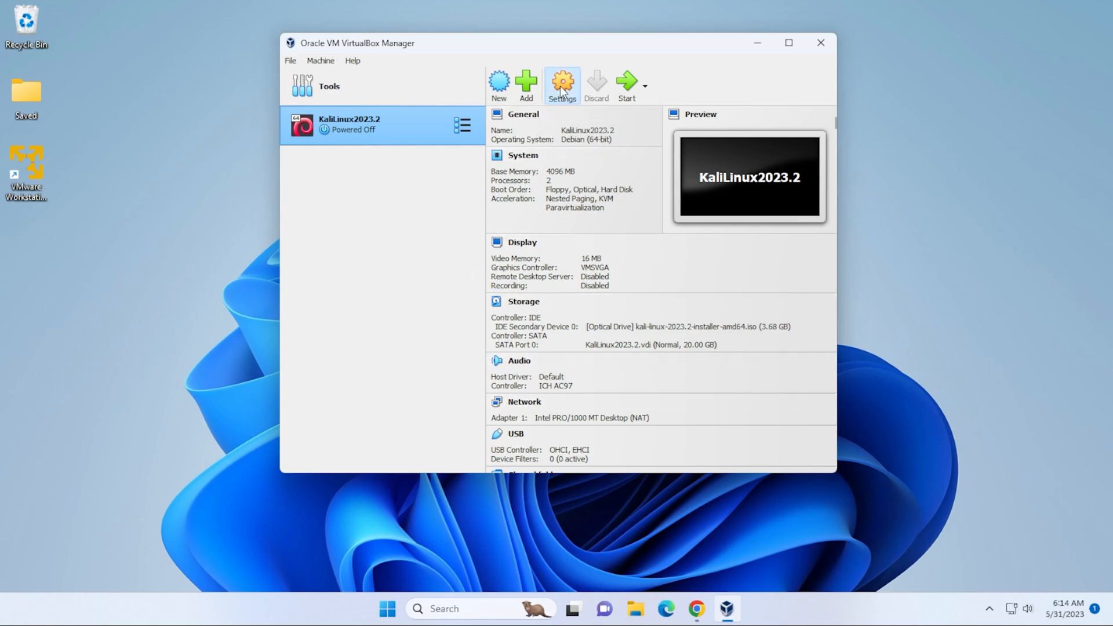
Raise video memory to 128 MB in Display settings, then review System > Processor
left_click(561, 82)
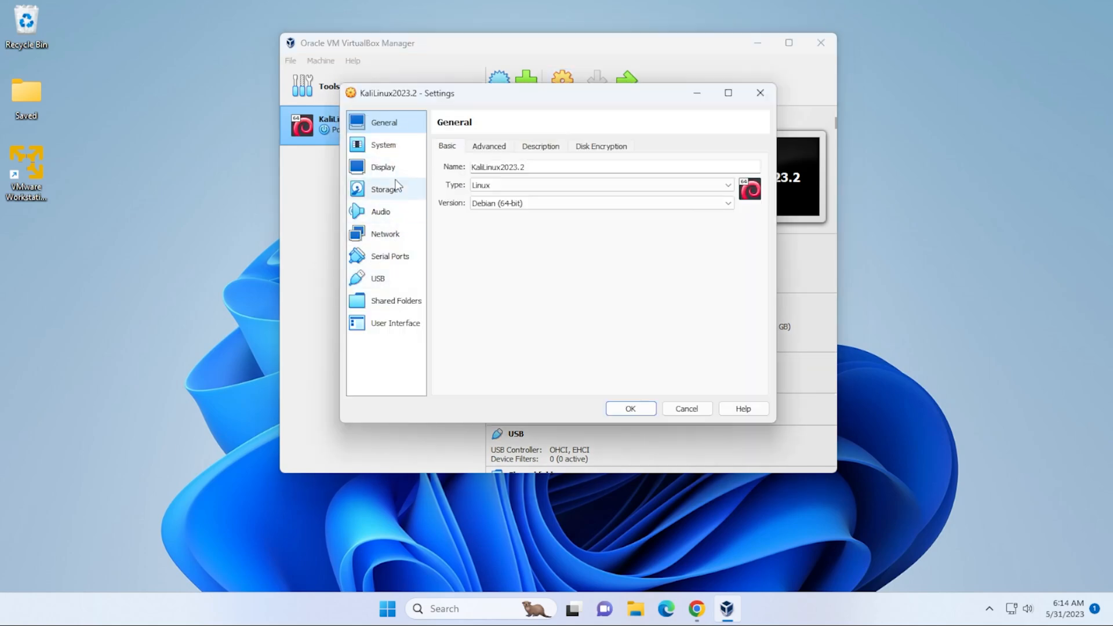
left_click(382, 167)
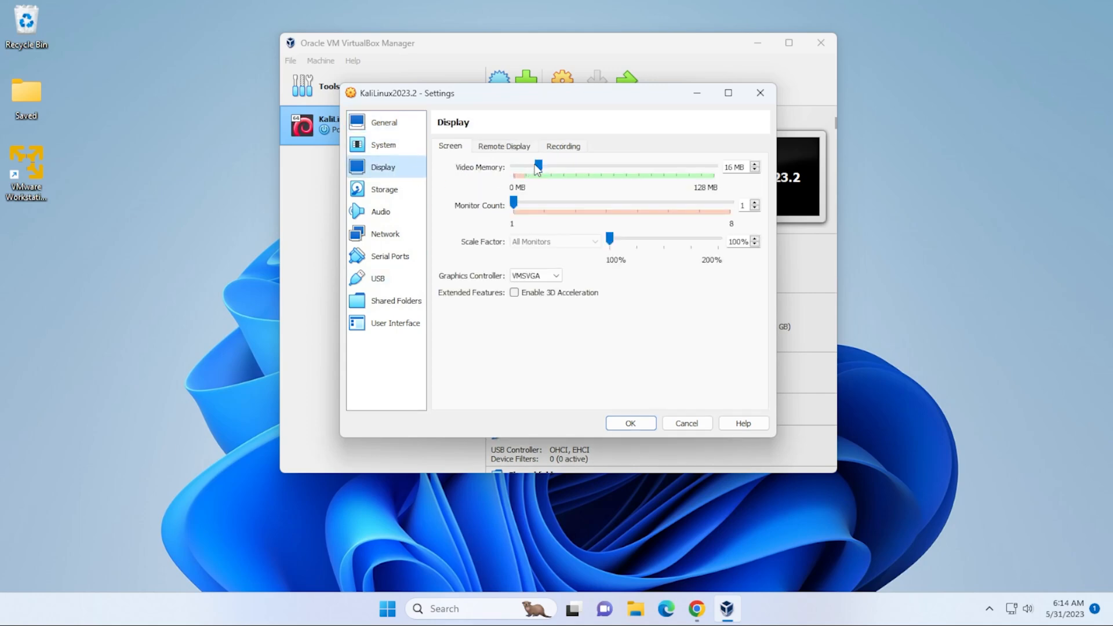
left_click_drag(538, 165, 714, 165)
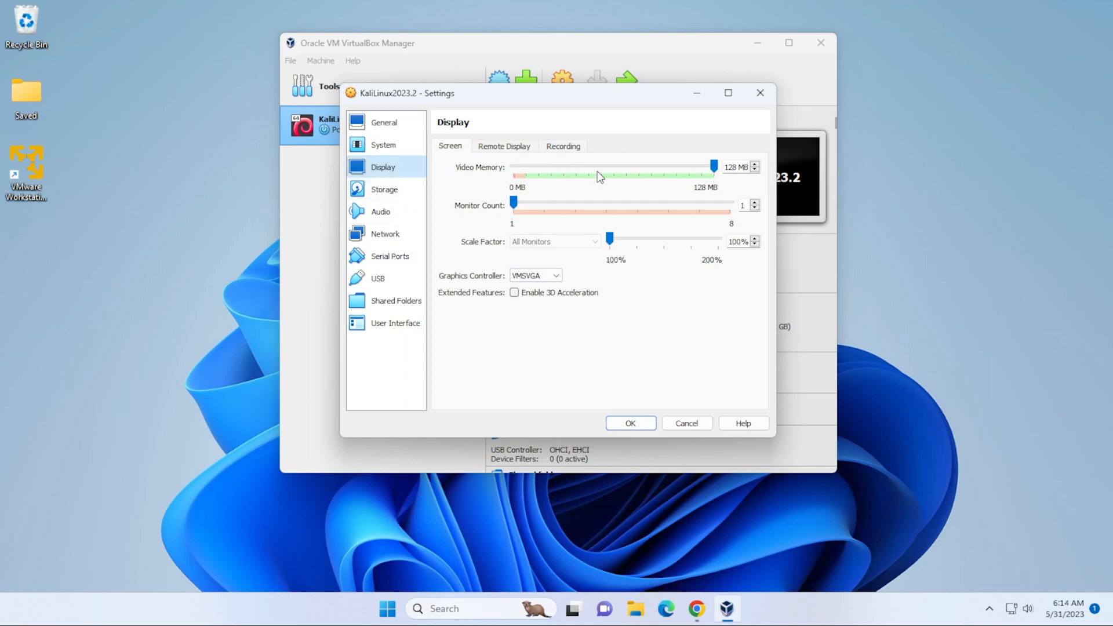
left_click(382, 145)
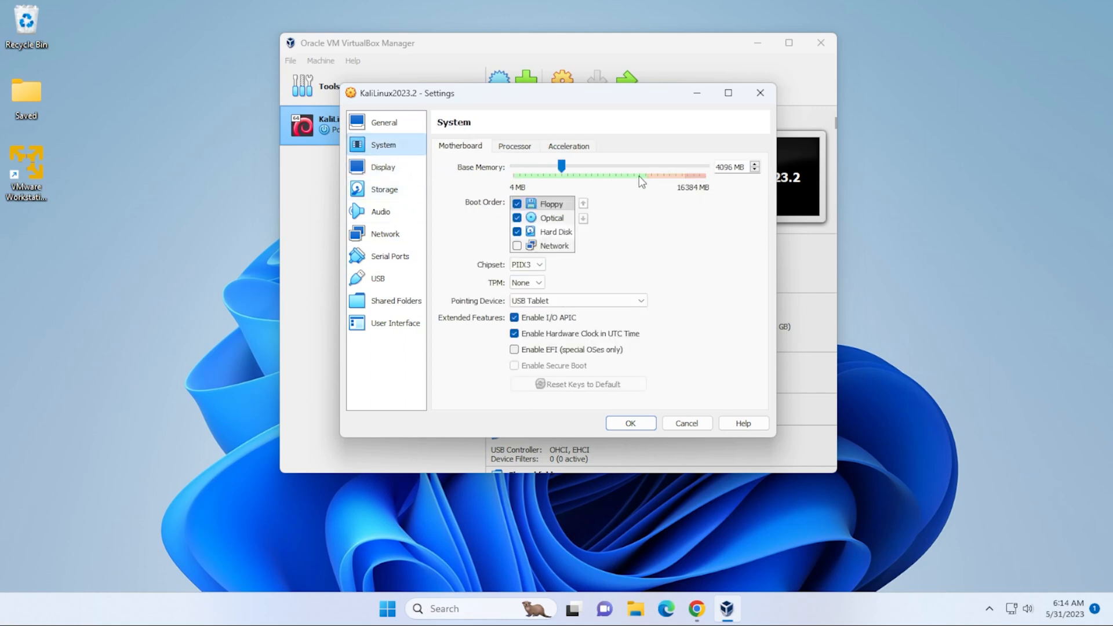
left_click(514, 145)
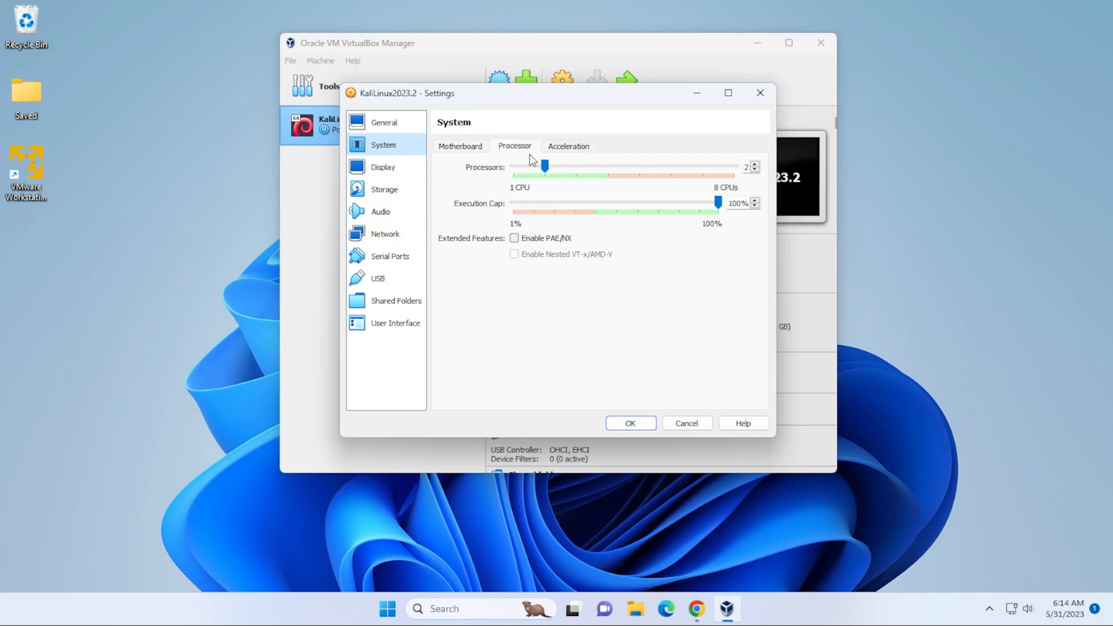
mouse_move(474, 199)
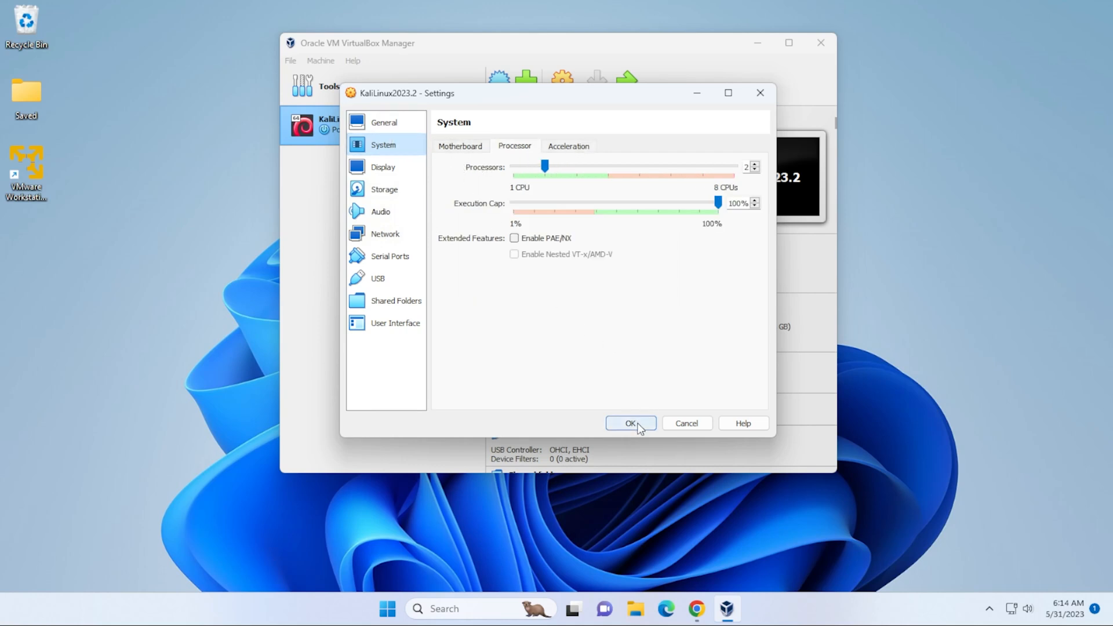
Save the settings and boot KaliLinux2023.2 into the installer's language selection screen
left_click(630, 423)
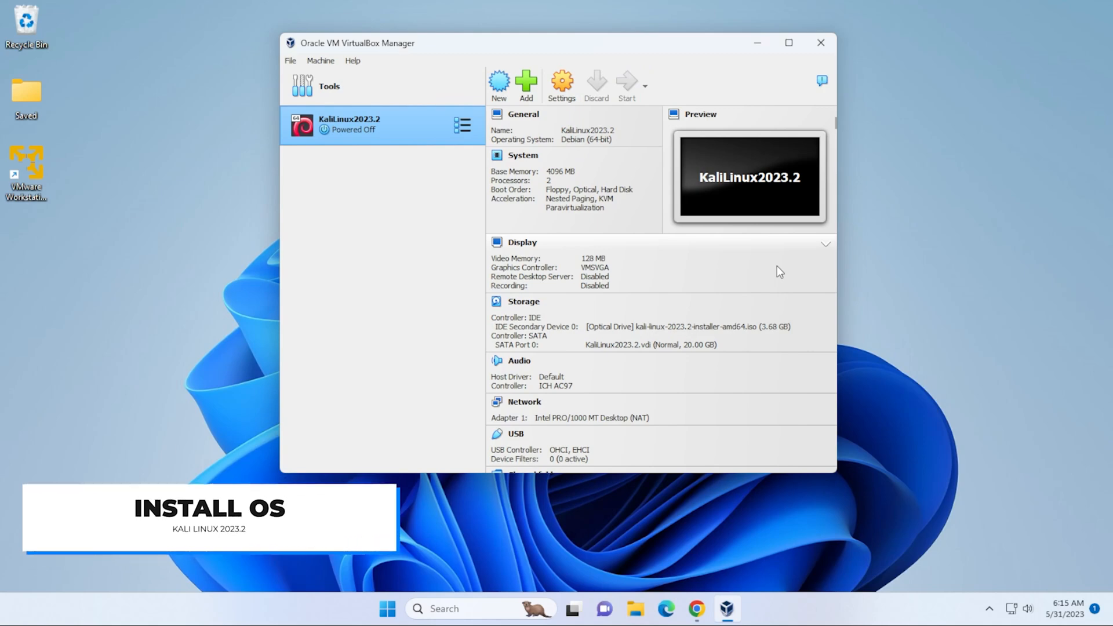
left_click(625, 85)
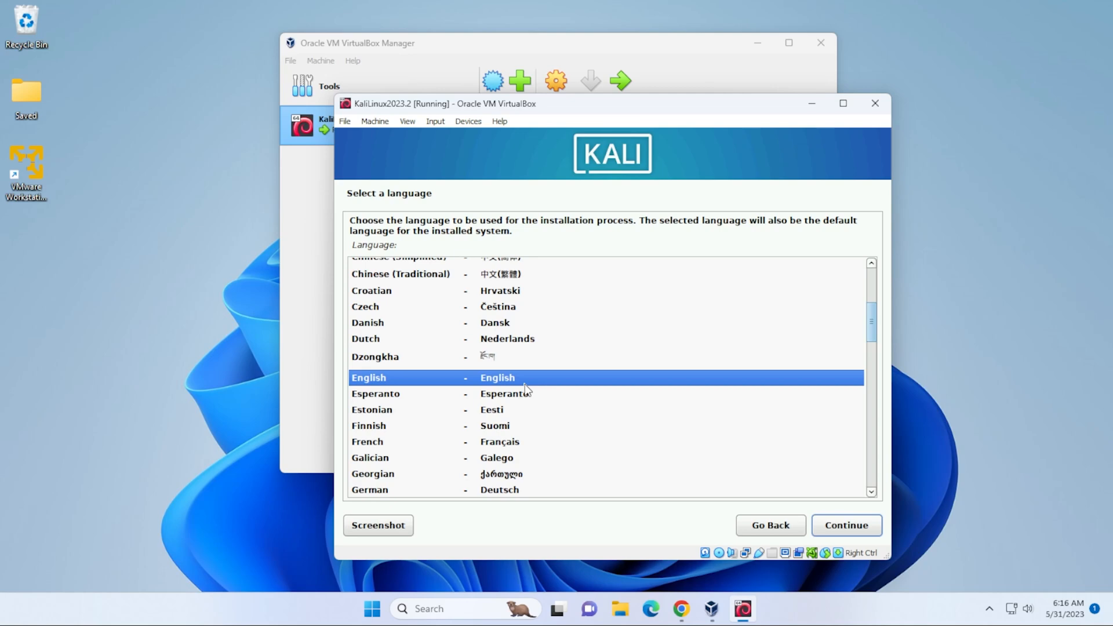
Accept English, United States, American English keymap, hostname kali, and leave the domain blank
left_click(845, 525)
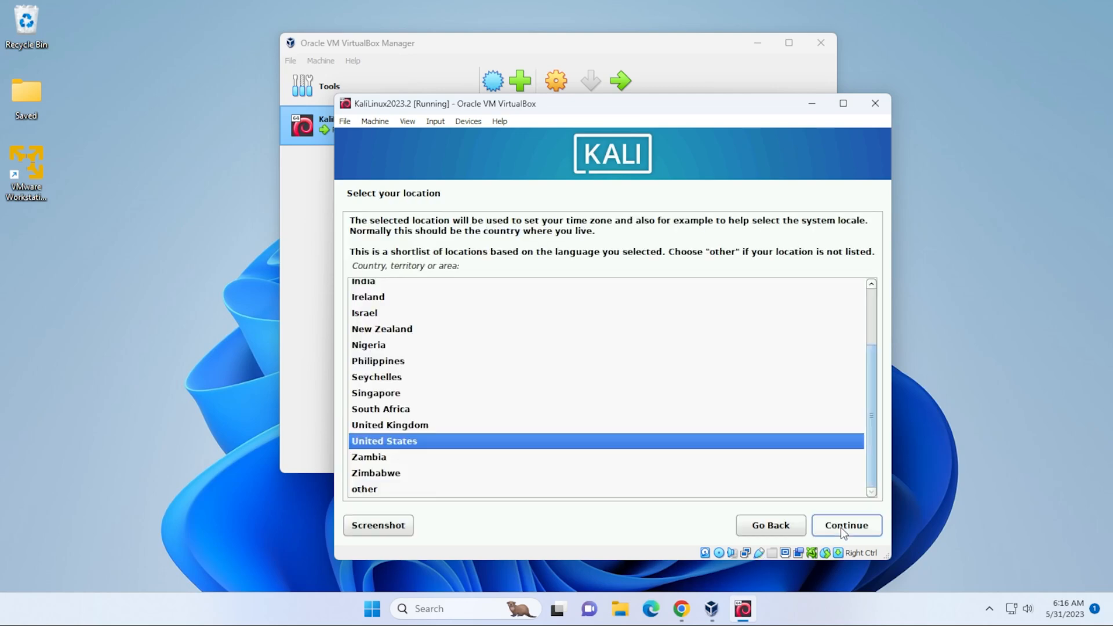
left_click(845, 525)
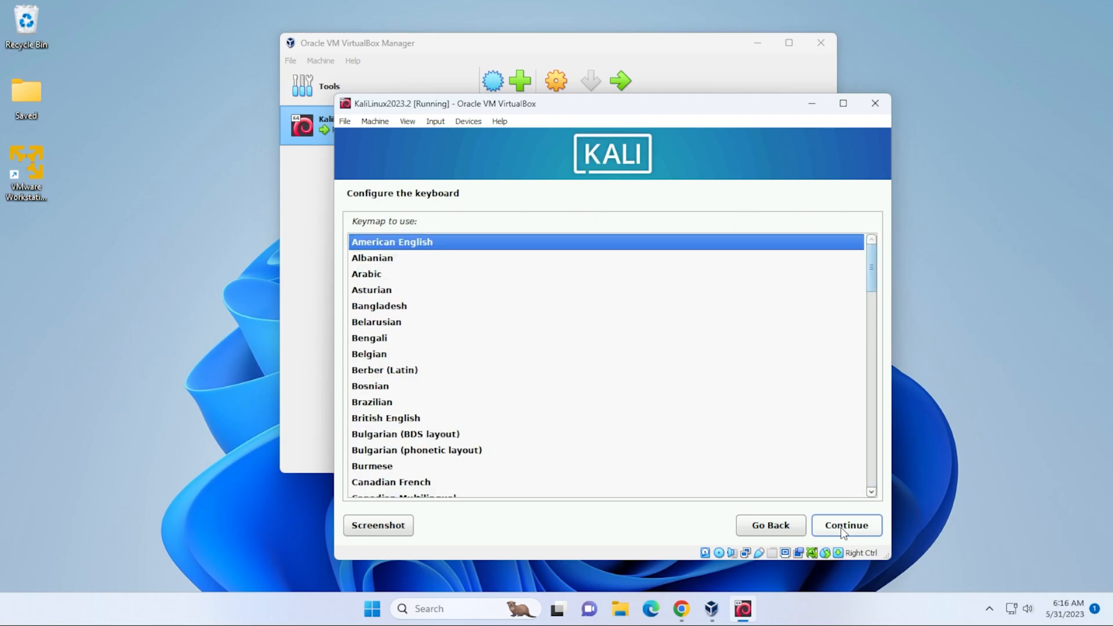
left_click(845, 525)
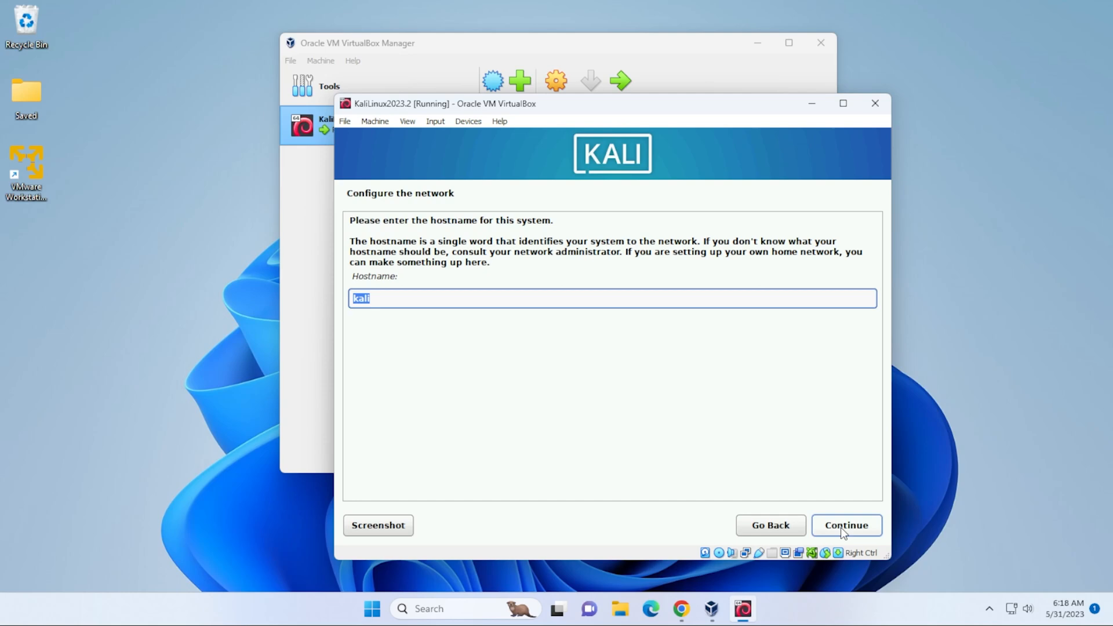
left_click(845, 525)
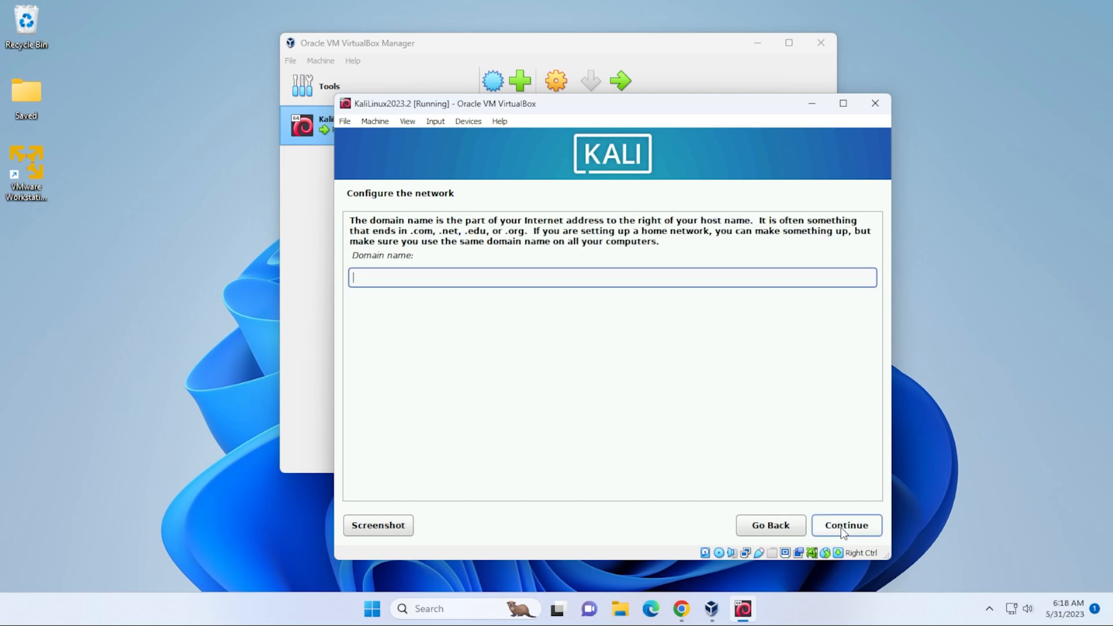
left_click(846, 525)
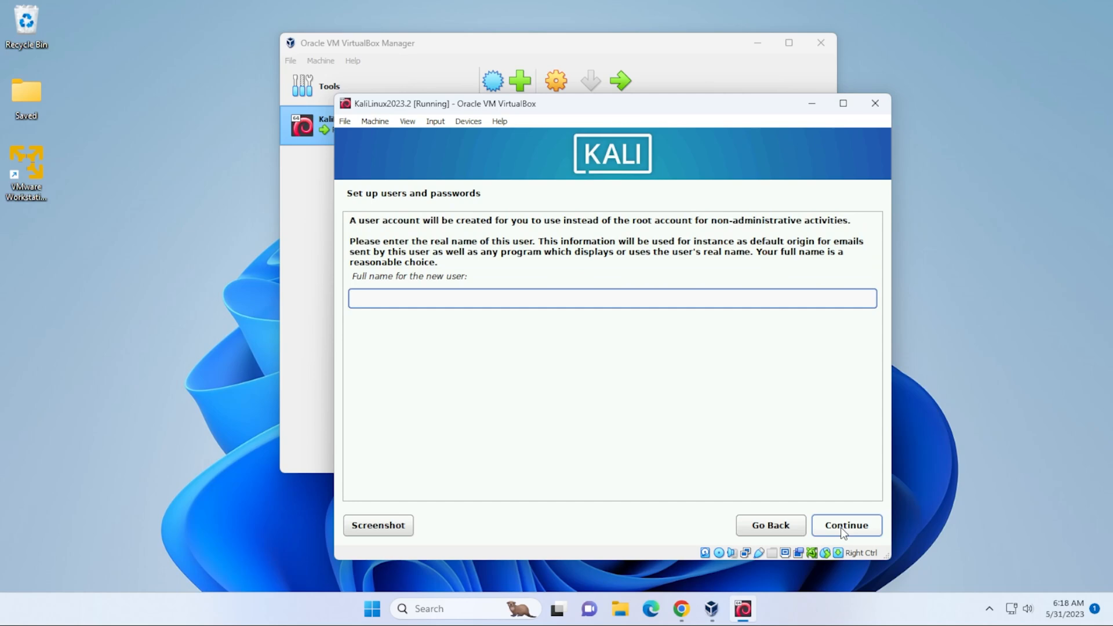
Accept the username, set the password to 'password', and keep the Eastern time zone
left_click(845, 525)
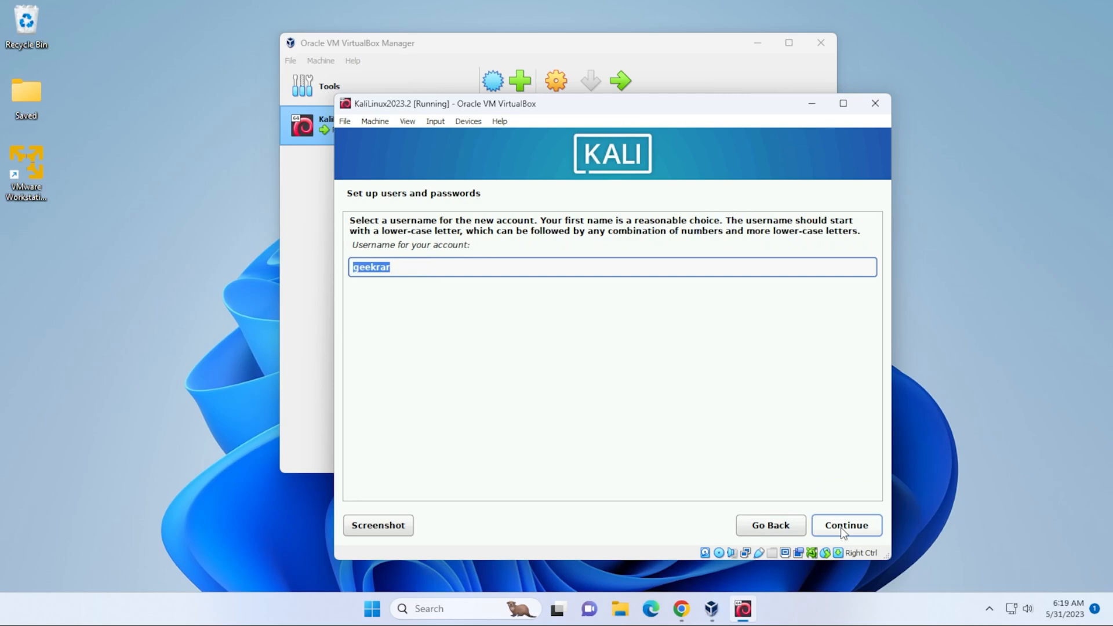
left_click(845, 525)
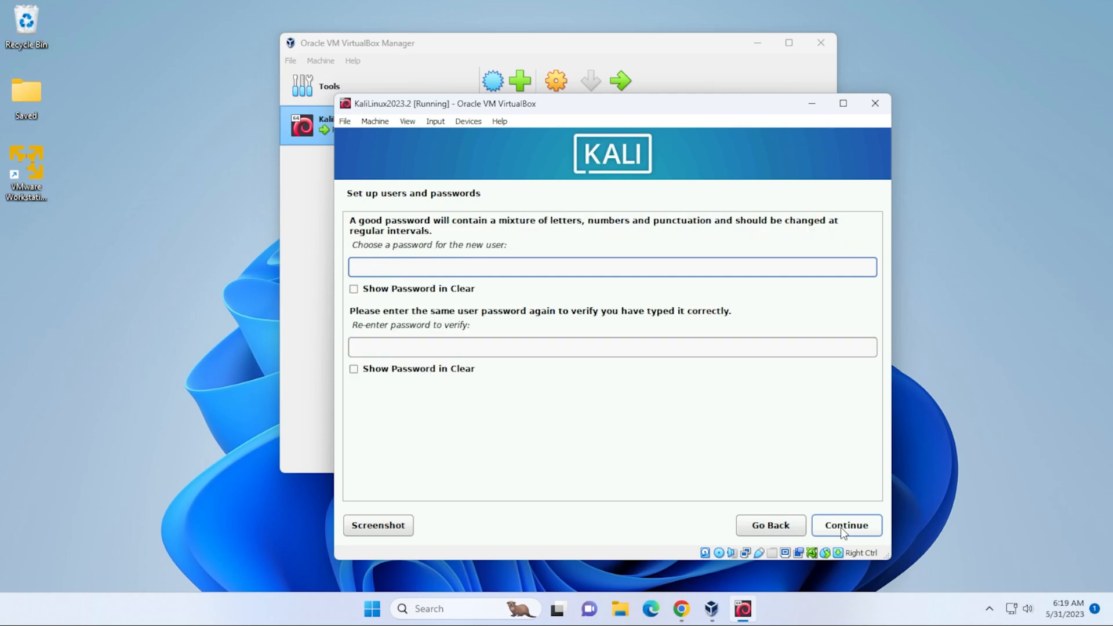
type("password")
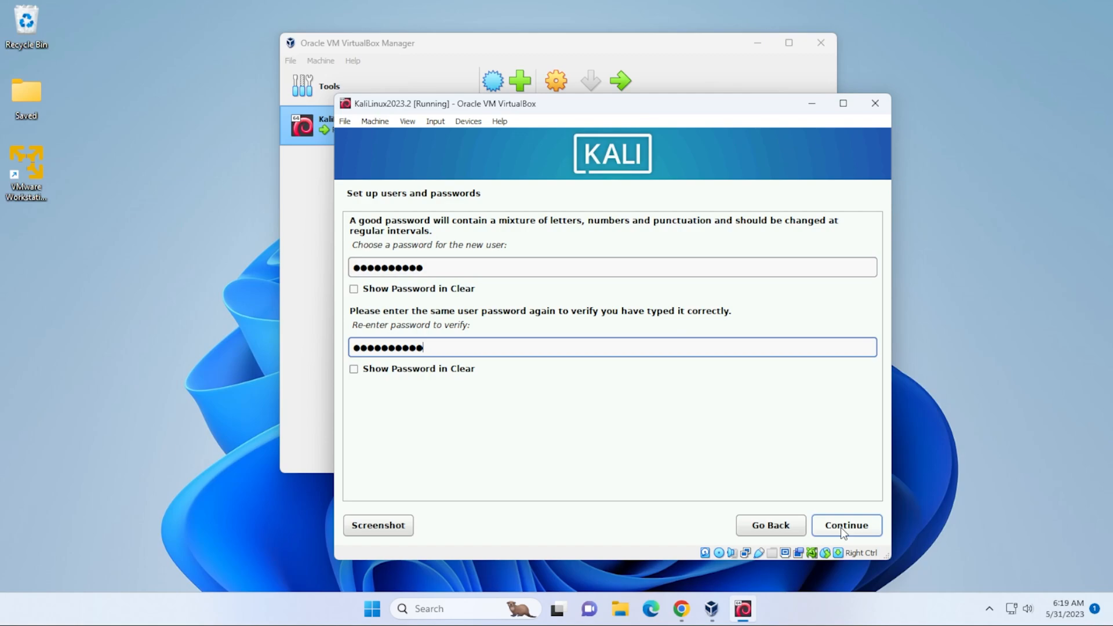
left_click(845, 525)
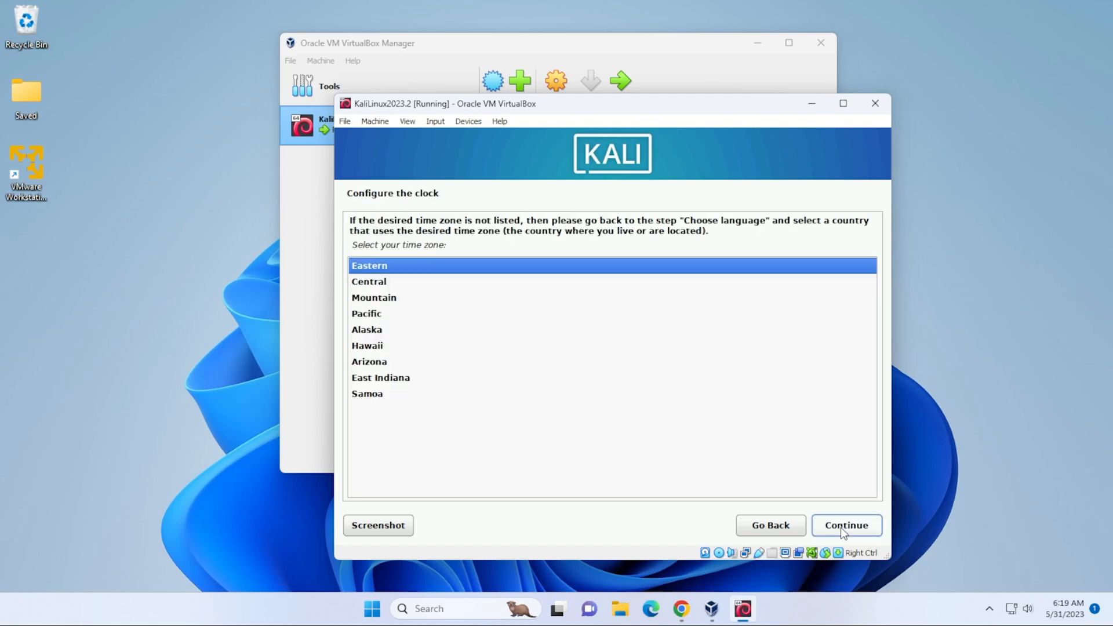
left_click(845, 525)
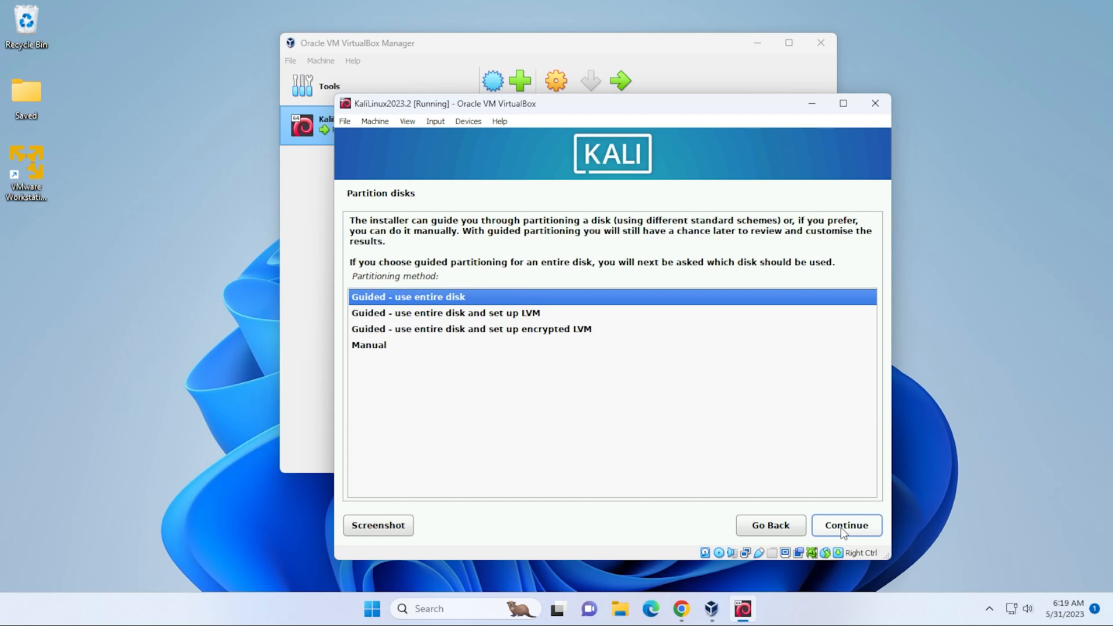
Guided-partition the entire VBOX HARDDISK with all files in one partition, and write the changes
left_click(845, 525)
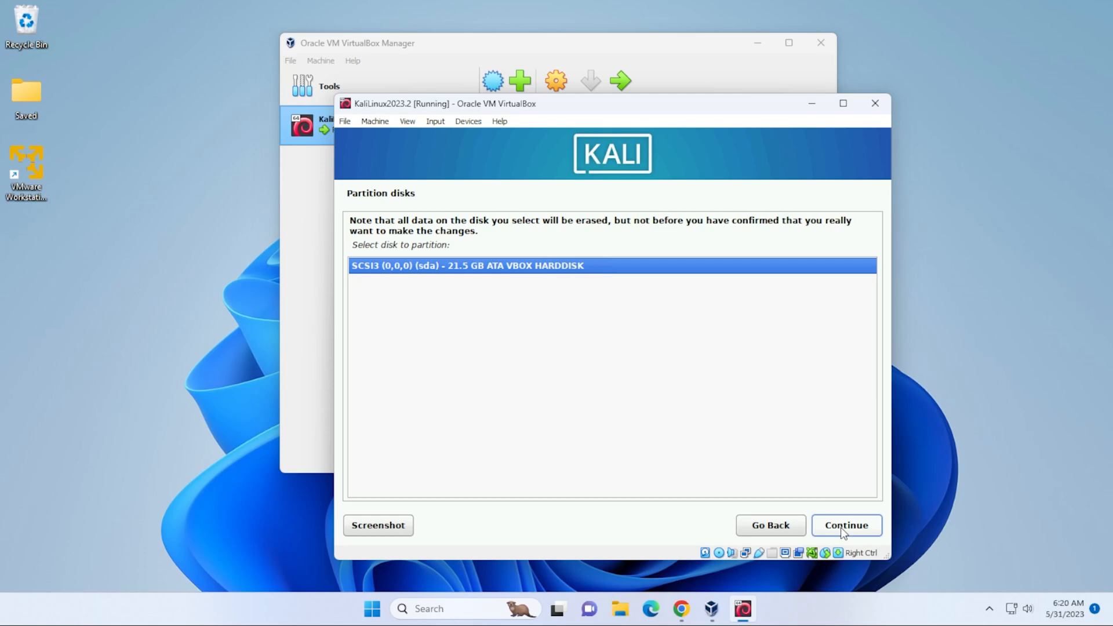
left_click(845, 525)
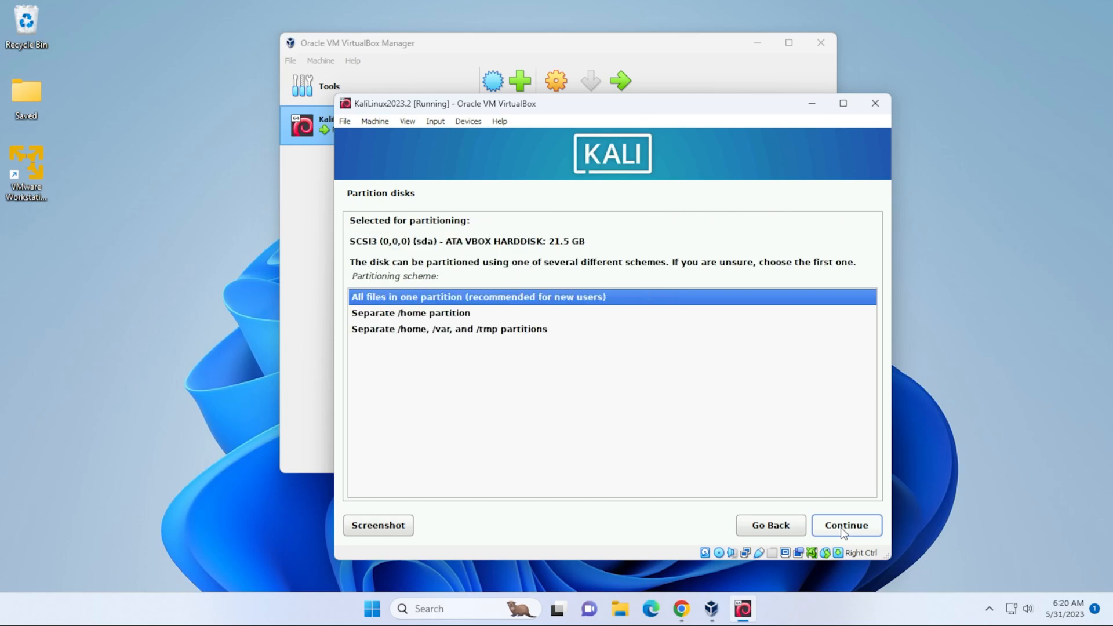
left_click(845, 525)
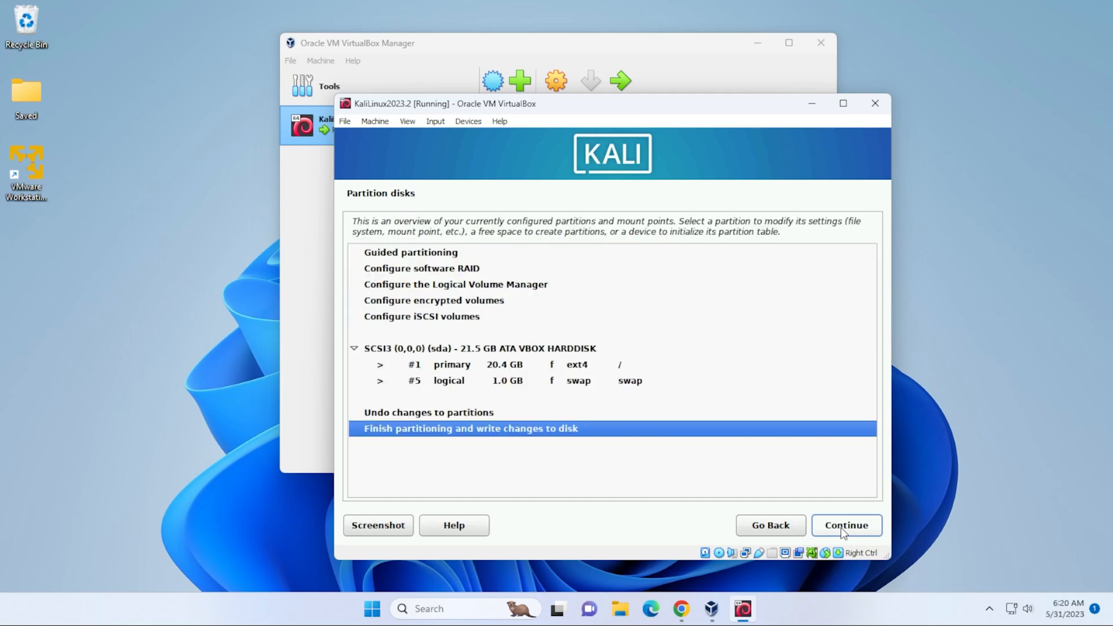
left_click(845, 525)
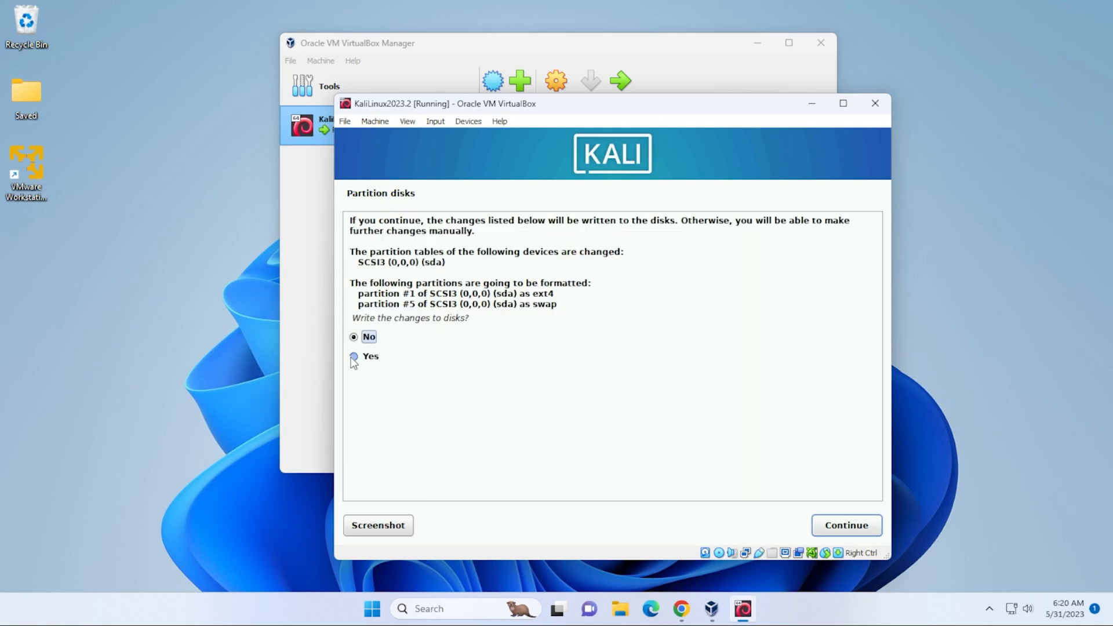
left_click(354, 355)
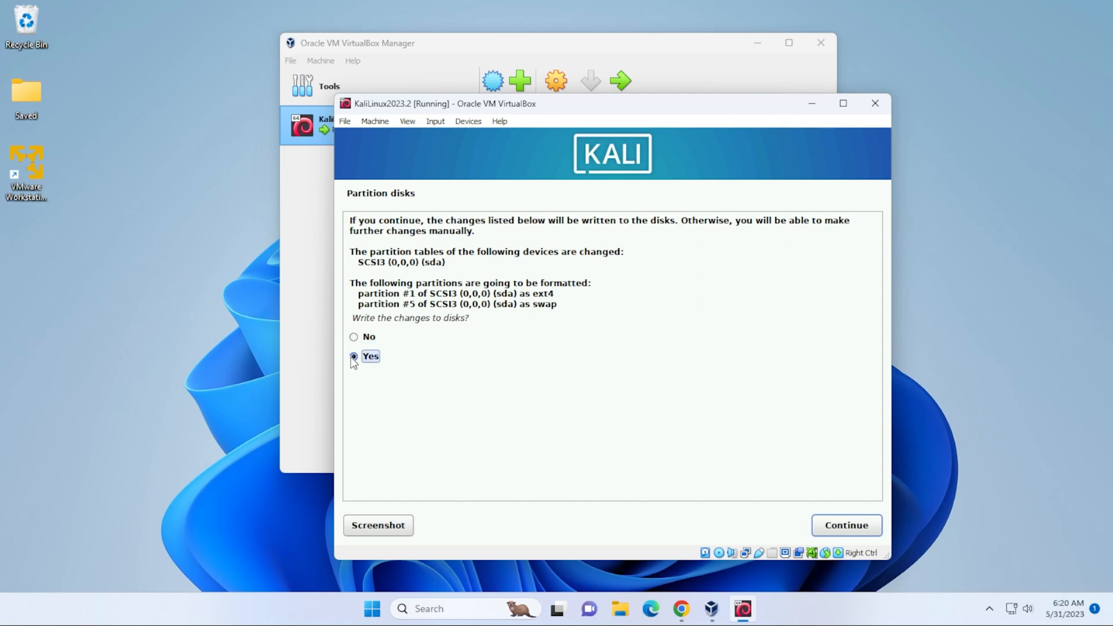
left_click(845, 525)
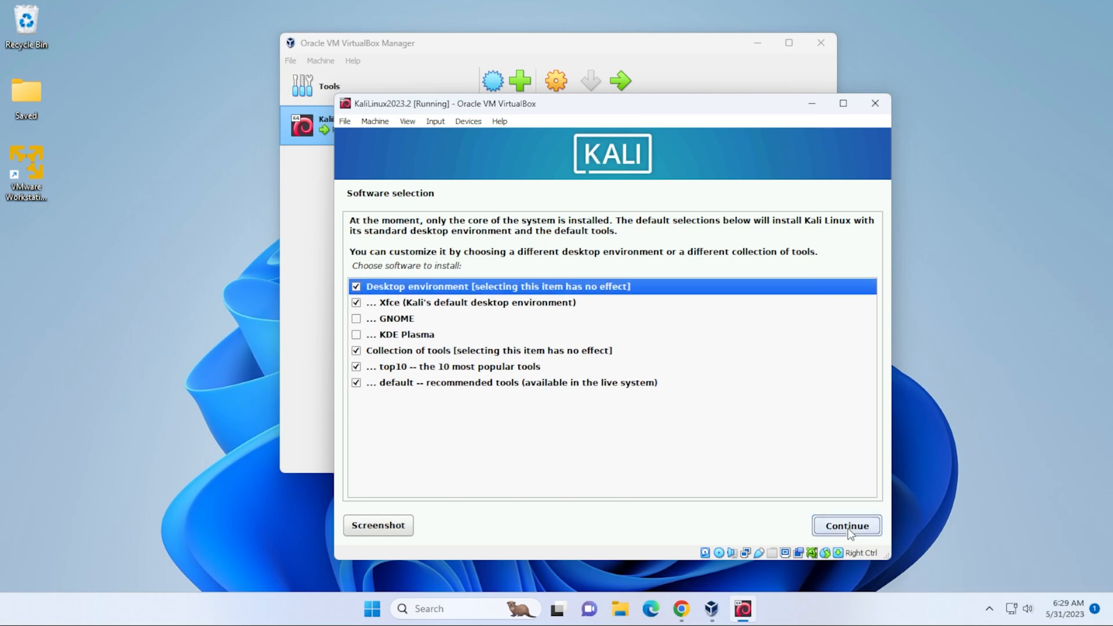
Accept the default software, install GRUB to /dev/sda, and reboot after installation completes
left_click(845, 525)
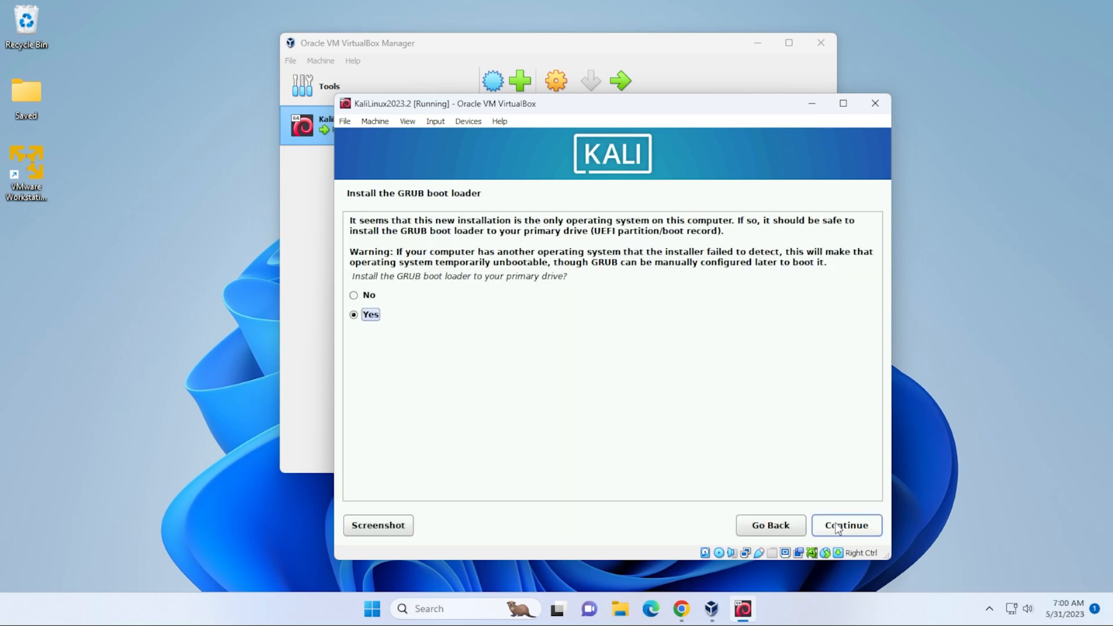
left_click(845, 525)
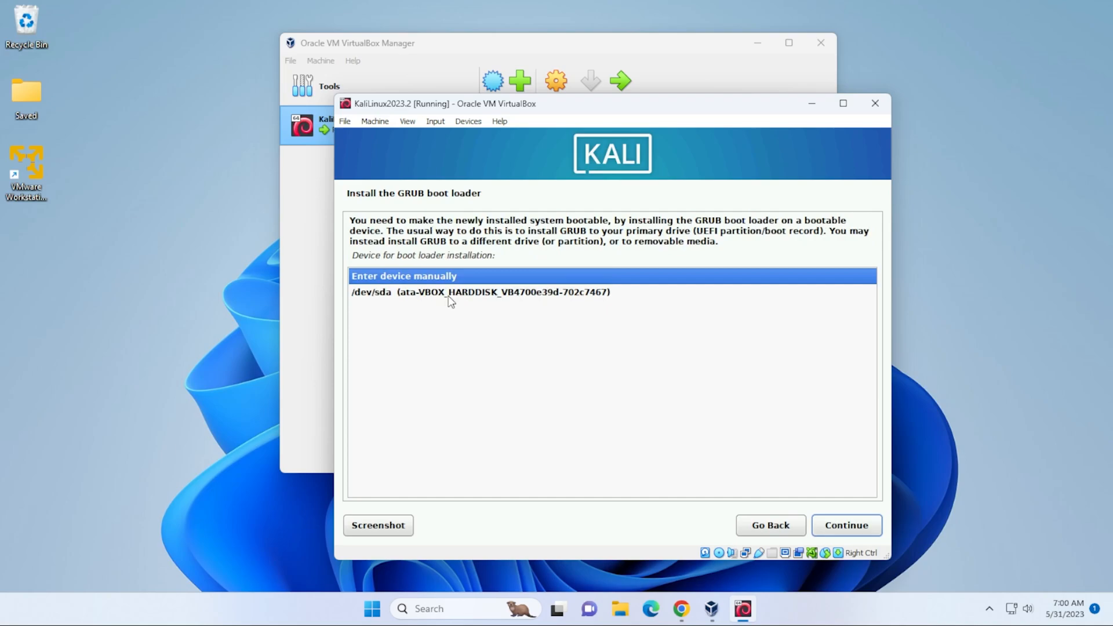
left_click(480, 291)
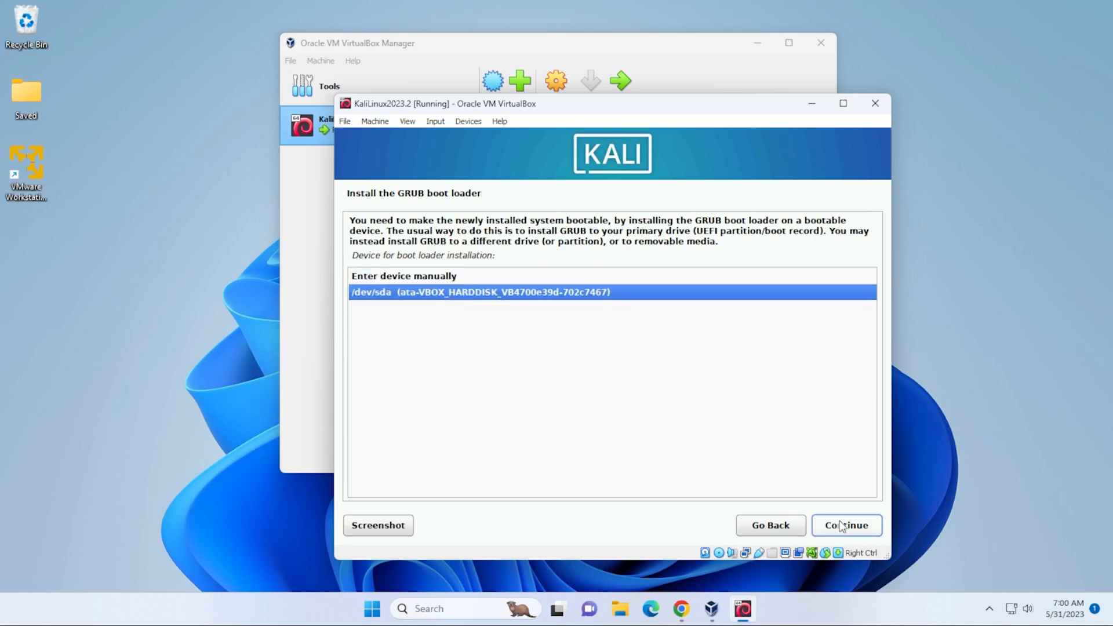
left_click(845, 525)
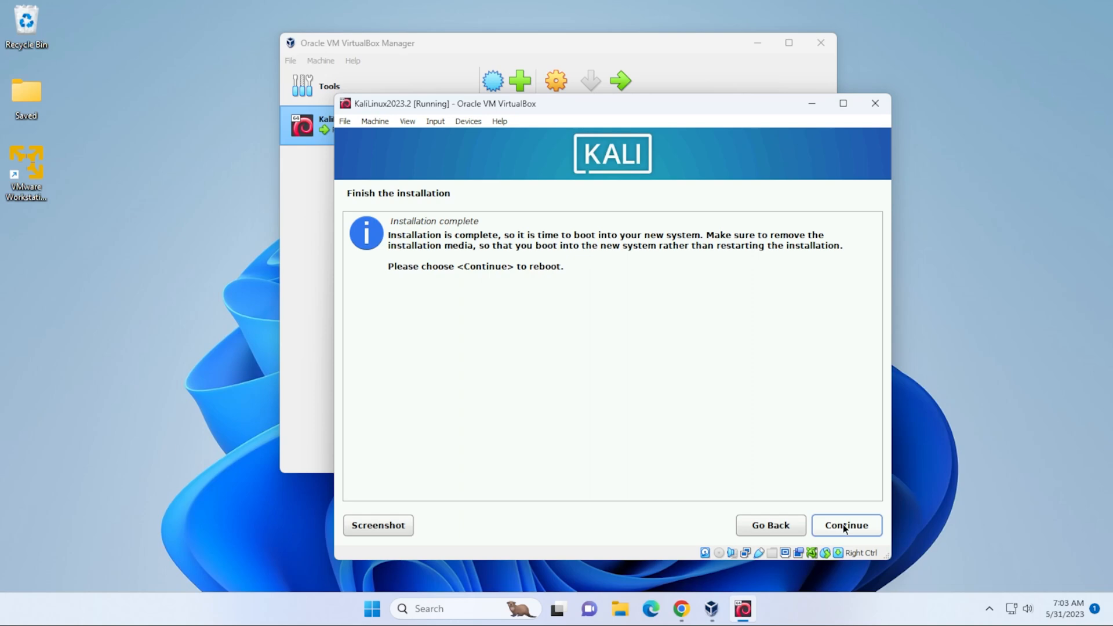
left_click(845, 525)
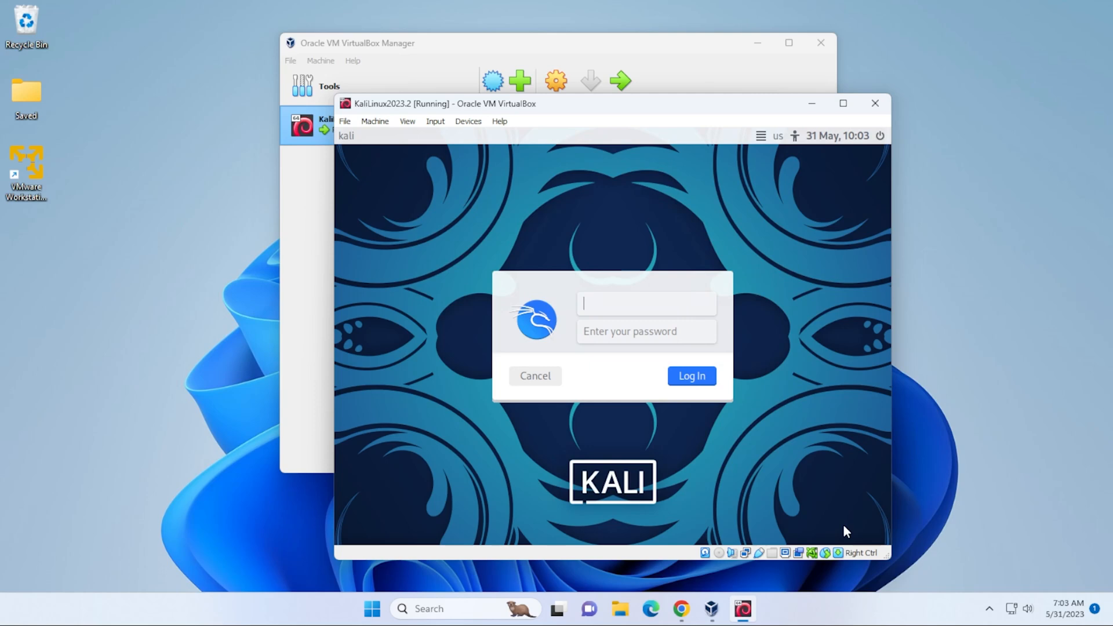
mouse_move(641, 308)
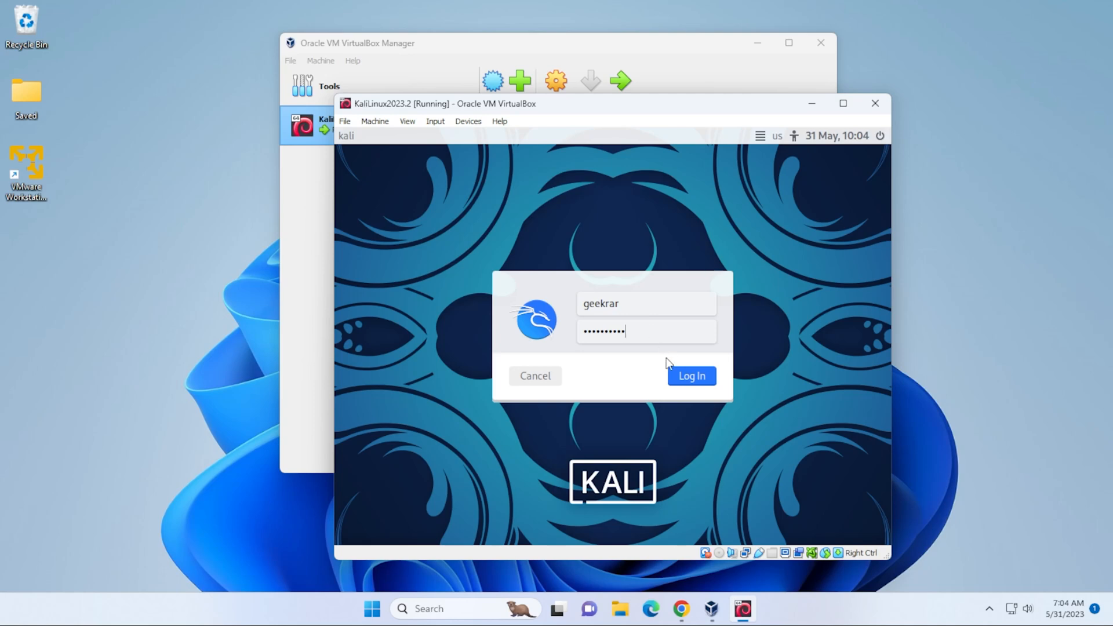
Log in to the new Kali account from the login screen
left_click(690, 375)
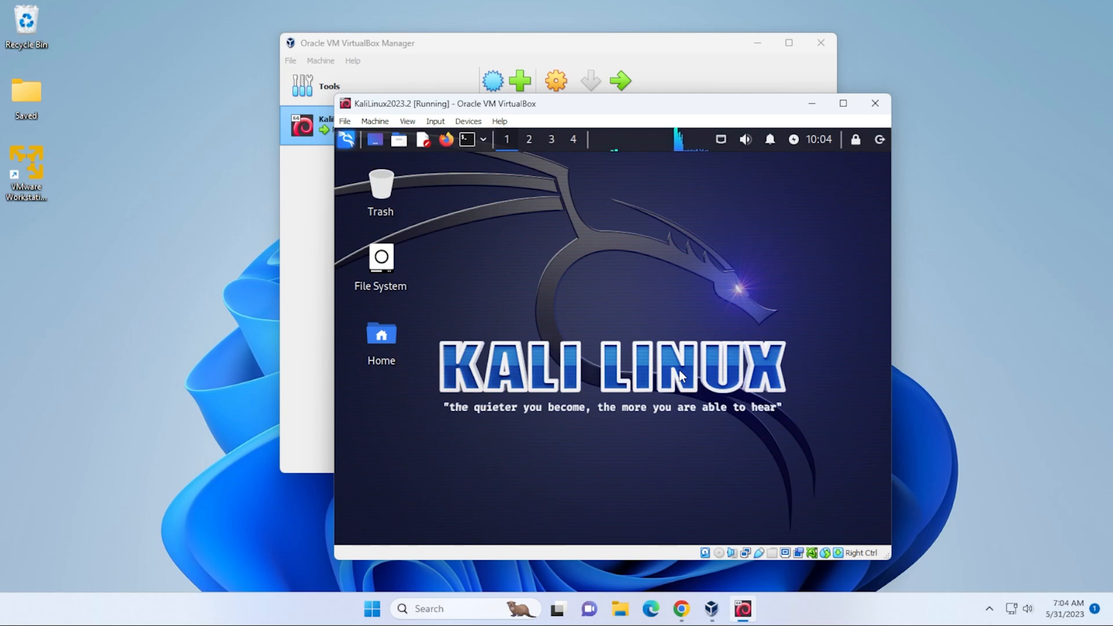
Switch the VM to full-screen mode and open the Kali menu at 12 - Reporting Tools
left_click(407, 120)
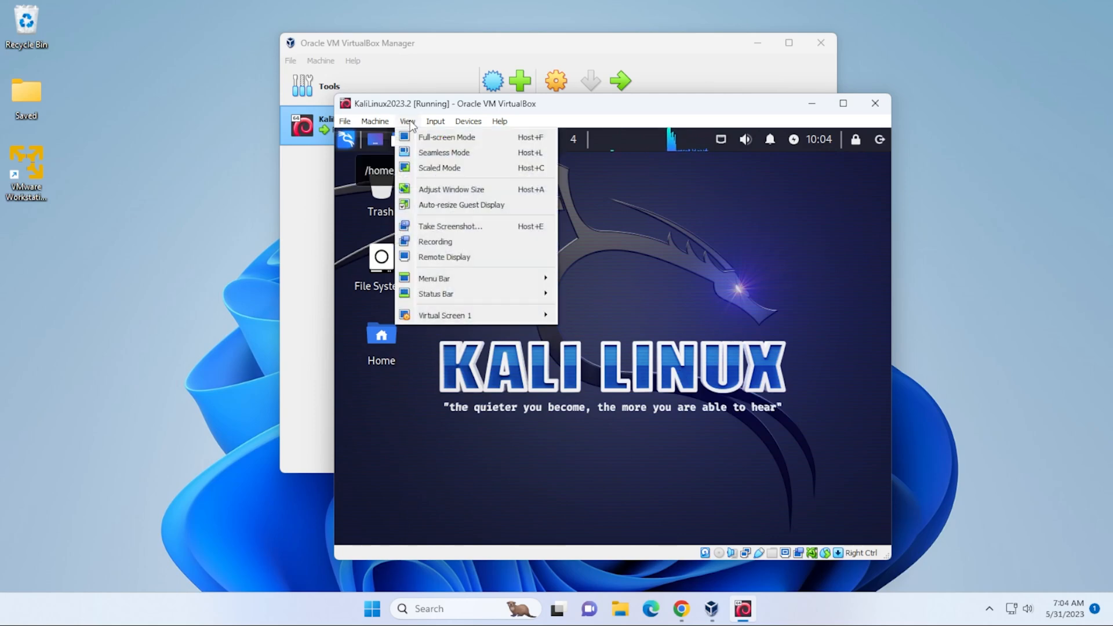
left_click(446, 137)
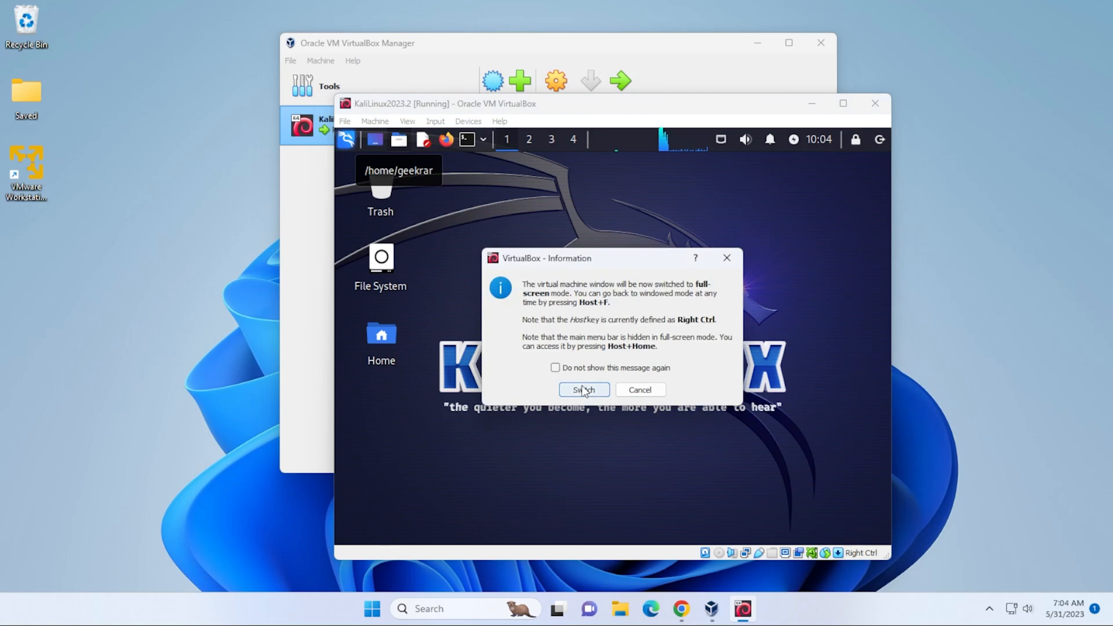
left_click(584, 390)
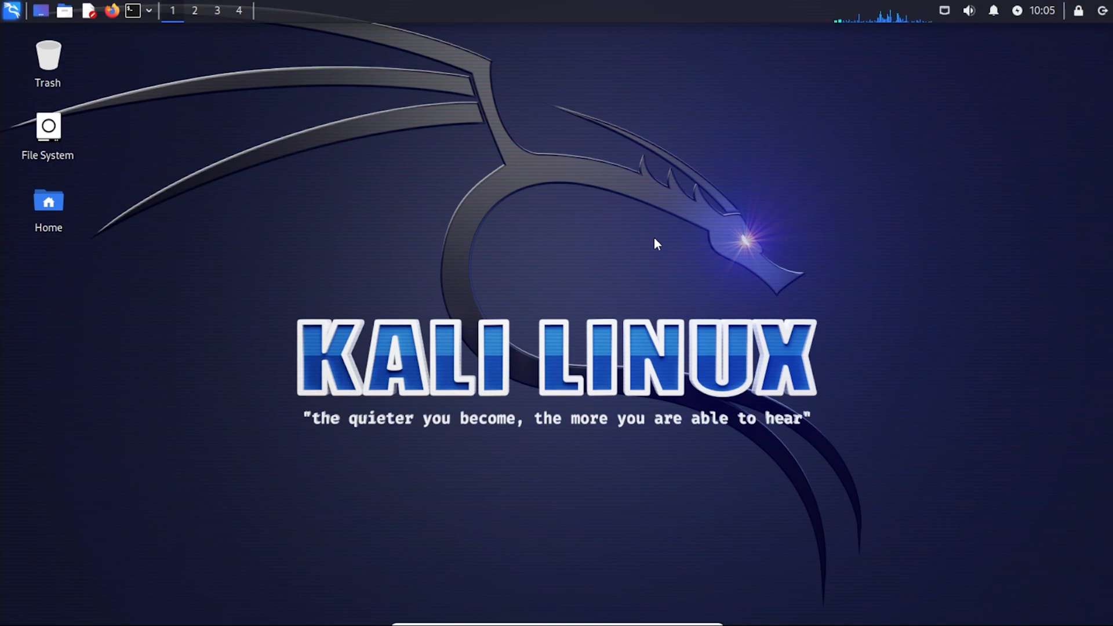
mouse_move(612, 240)
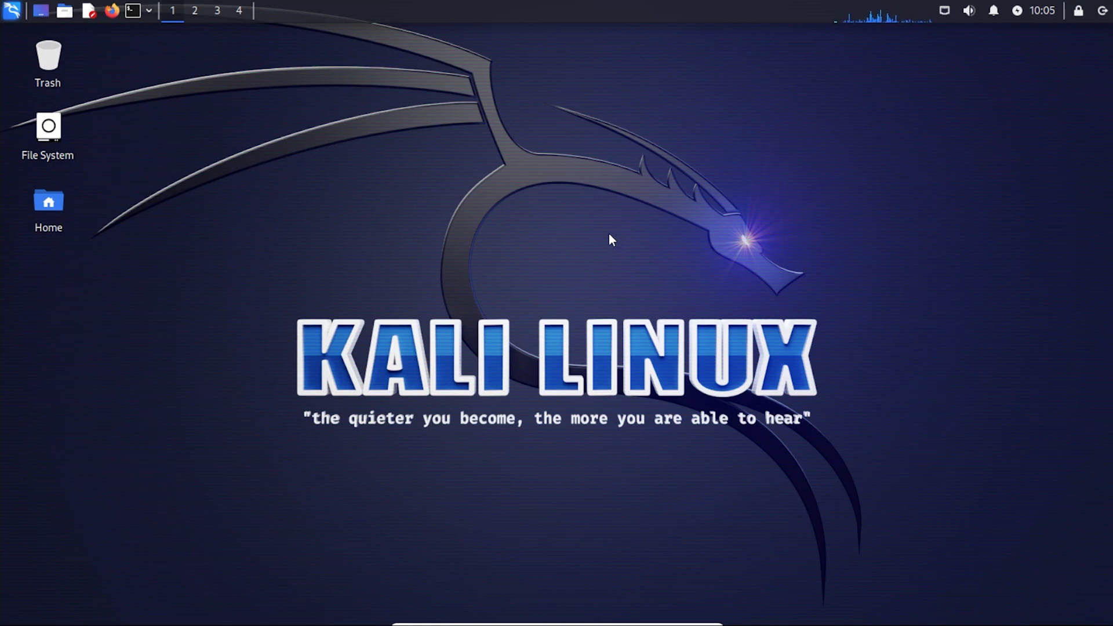
left_click(12, 10)
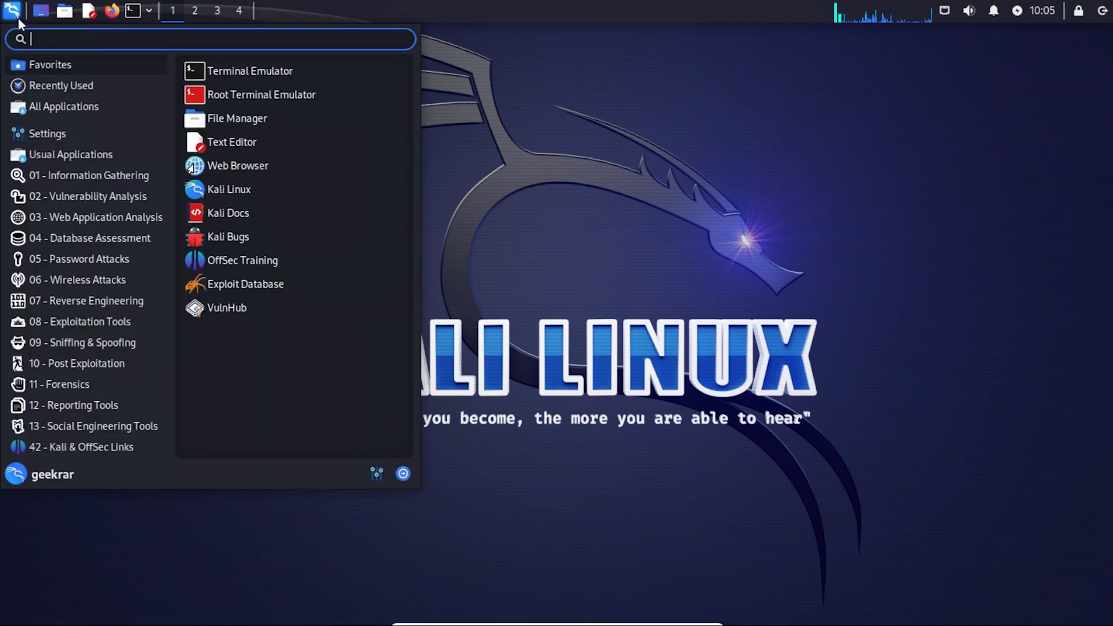
left_click(73, 405)
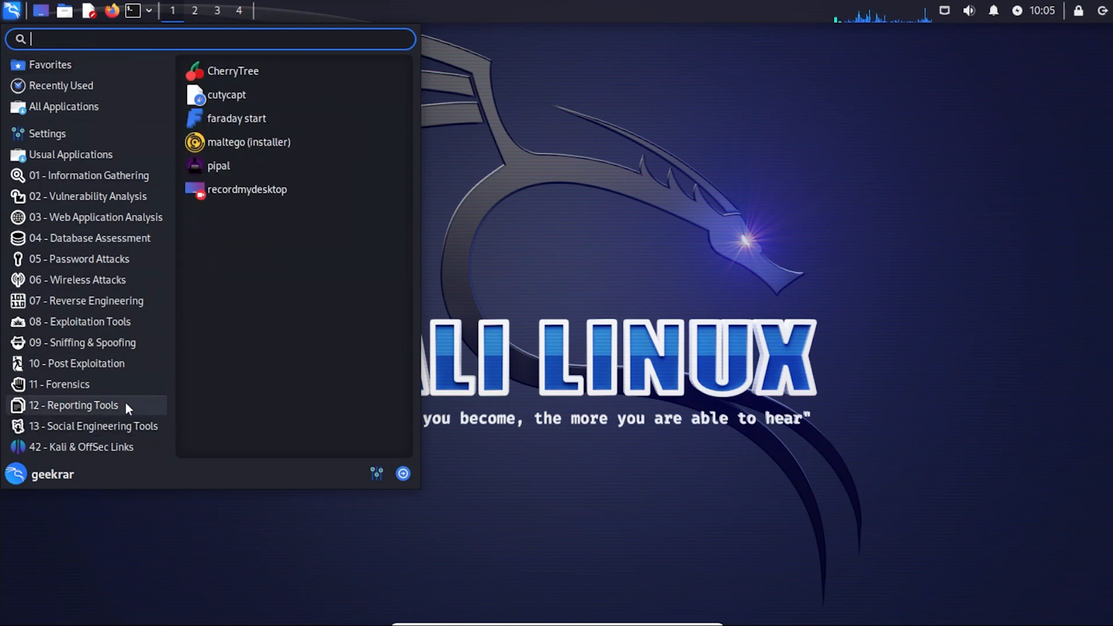